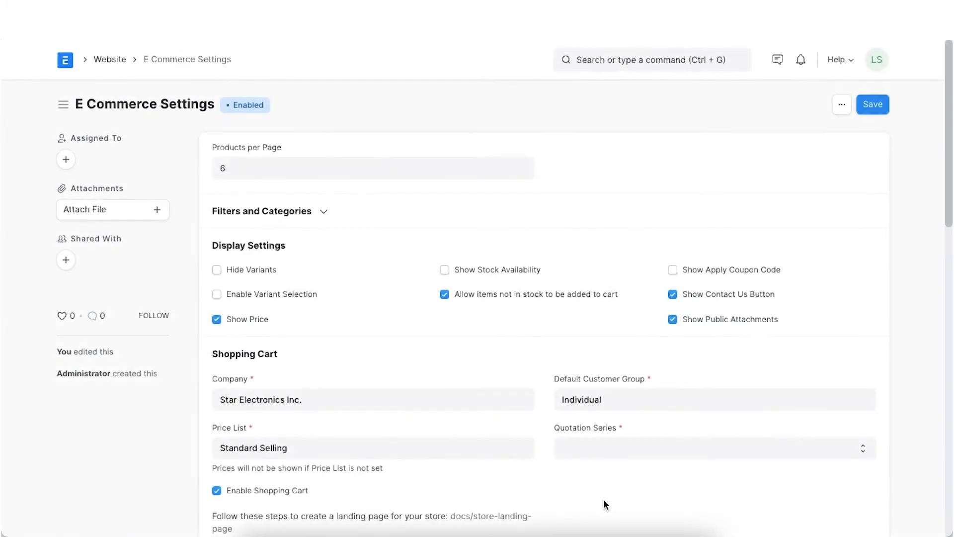
Step: Set Default Customer Group to All Customer Groups and save the e-commerce settings
scroll("down", 3)
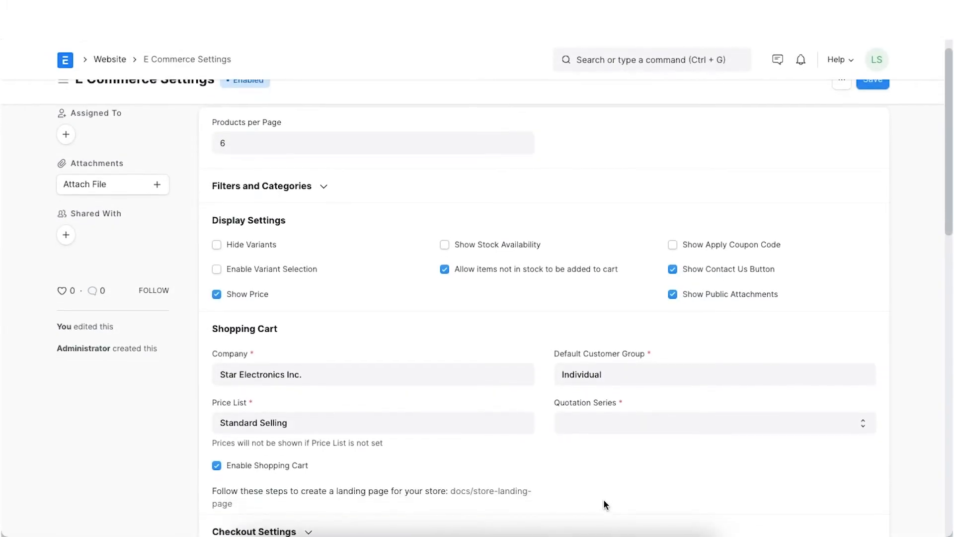
scroll("down", 3)
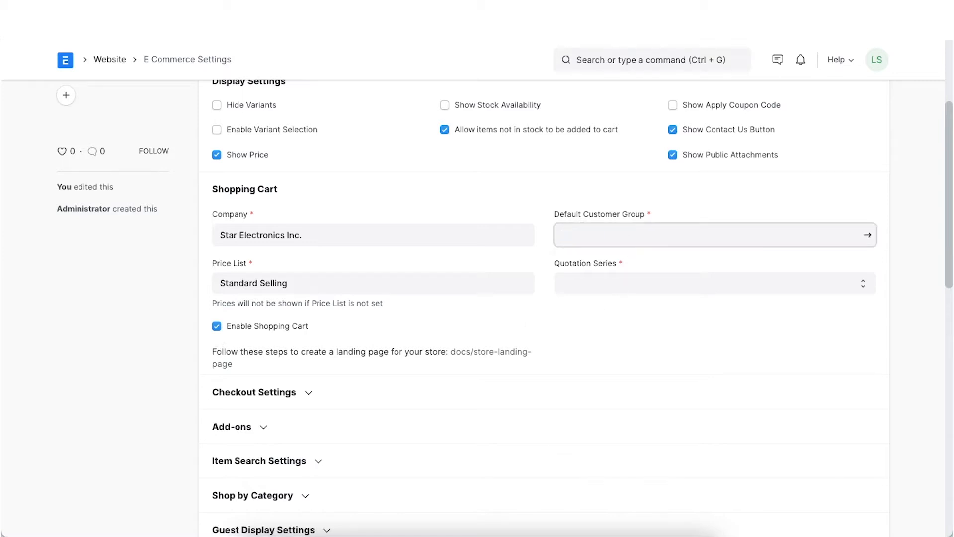
type("All Customer Groups")
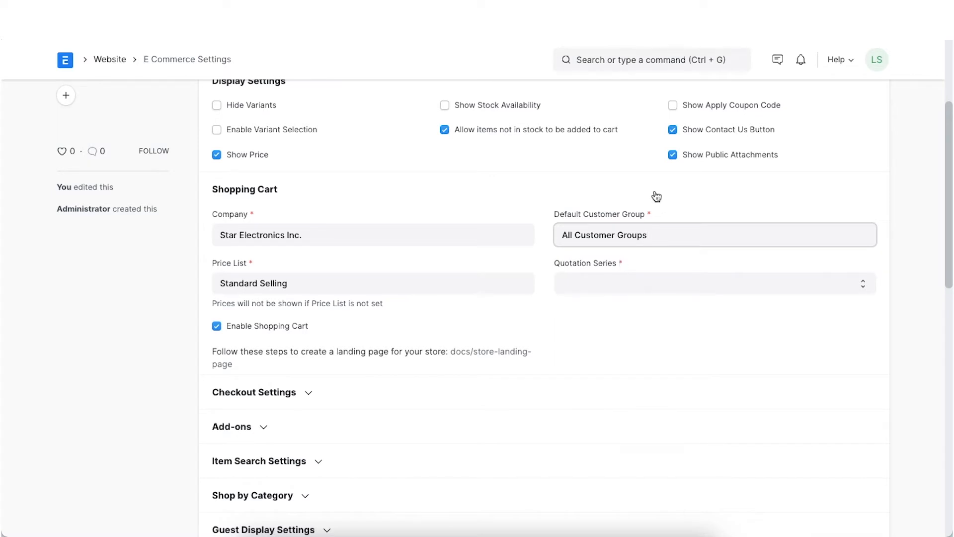
left_click(872, 105)
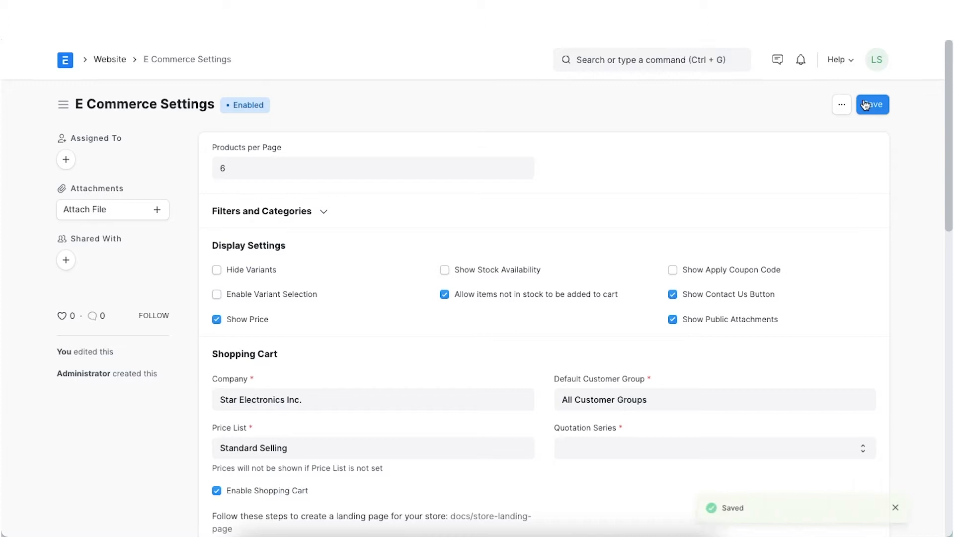
left_click(871, 104)
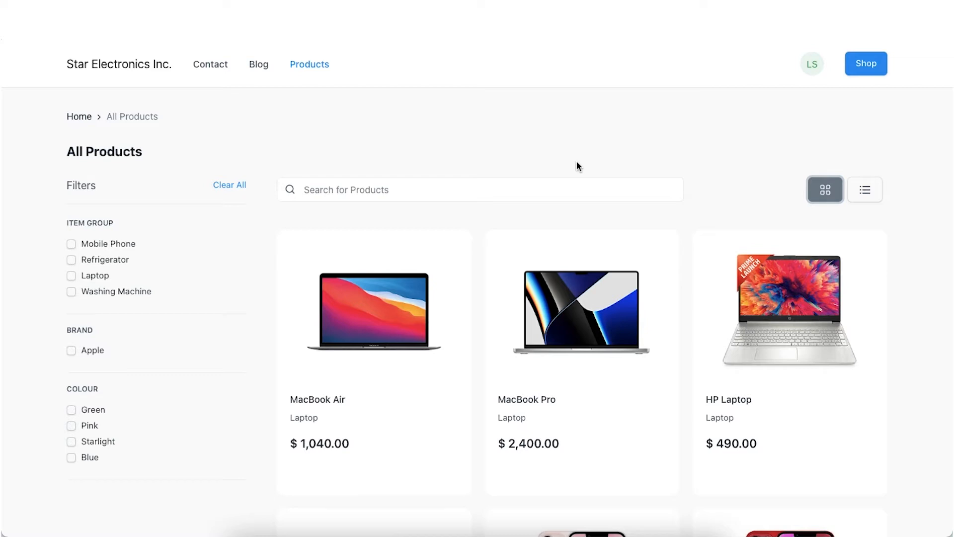
mouse_move(392, 387)
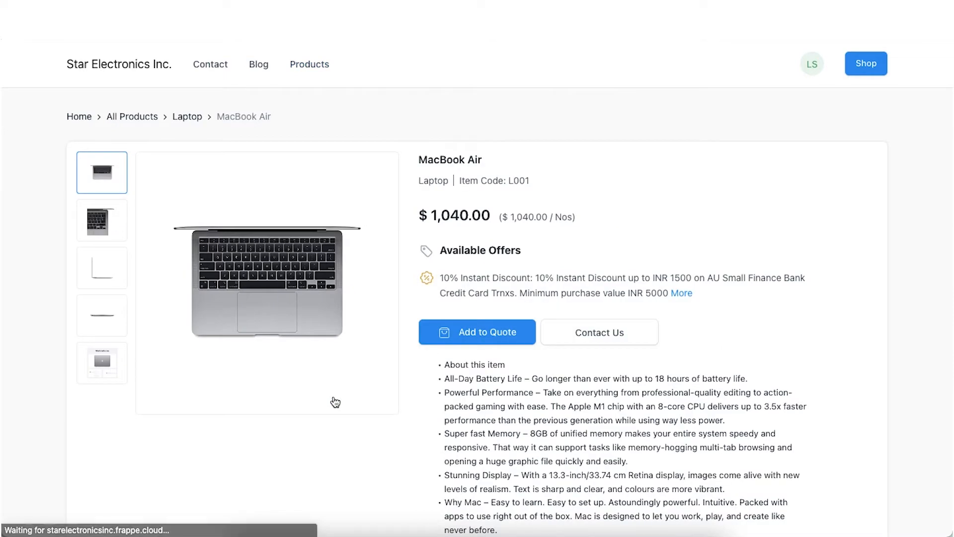
Step: Scroll through the storefront Products page towards the MacBook Air card
scroll("down", 3)
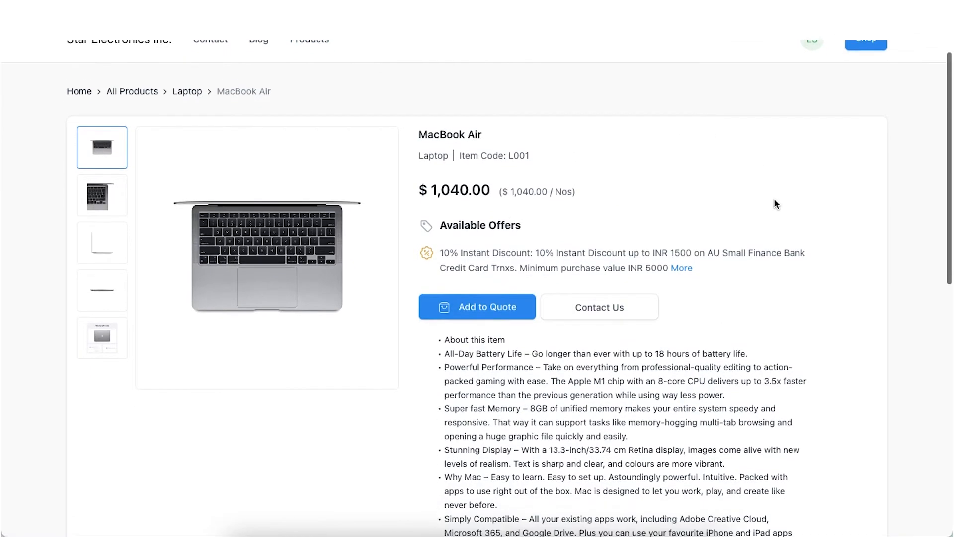
scroll("down", 3)
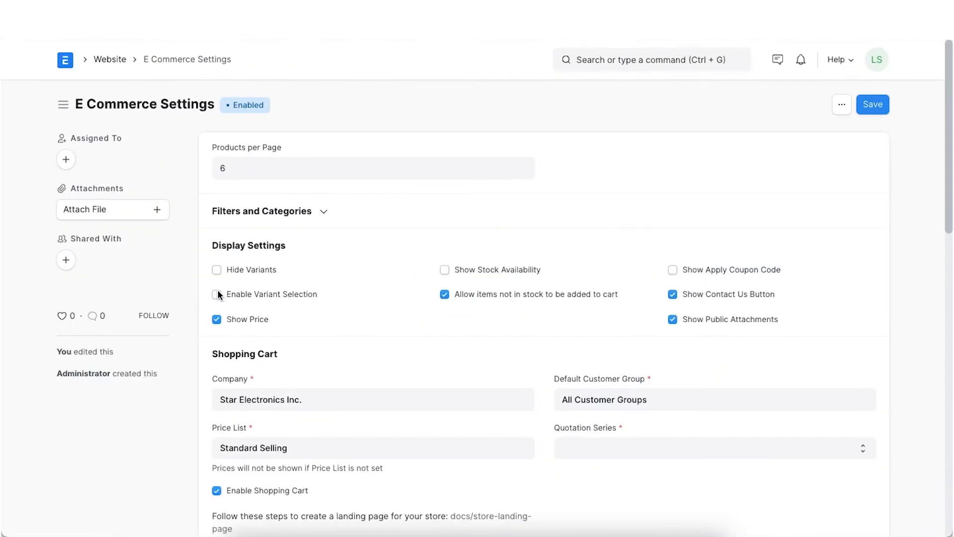
Step: Enable variant selection, save, then bring up the iPhone 13 colour variant picker on the storefront
left_click(215, 294)
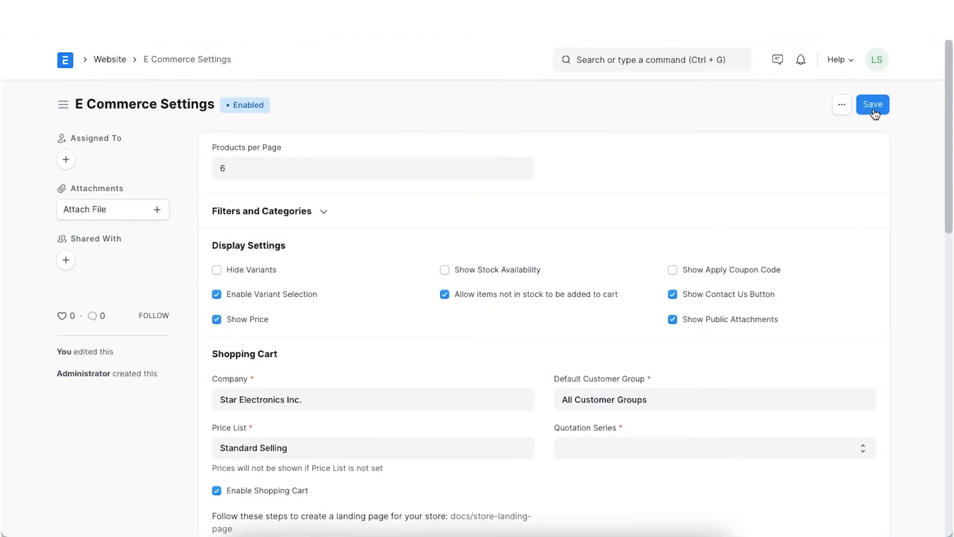
left_click(873, 105)
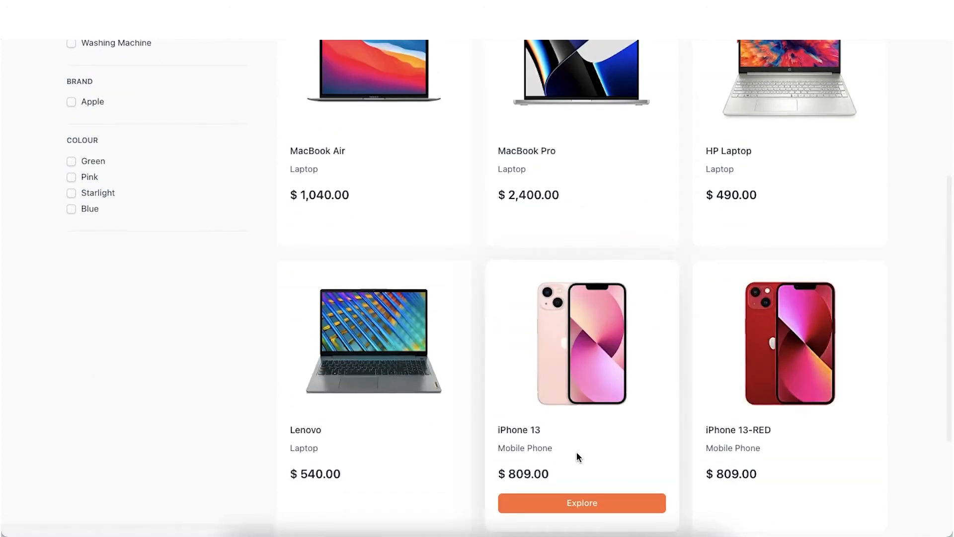
left_click(519, 429)
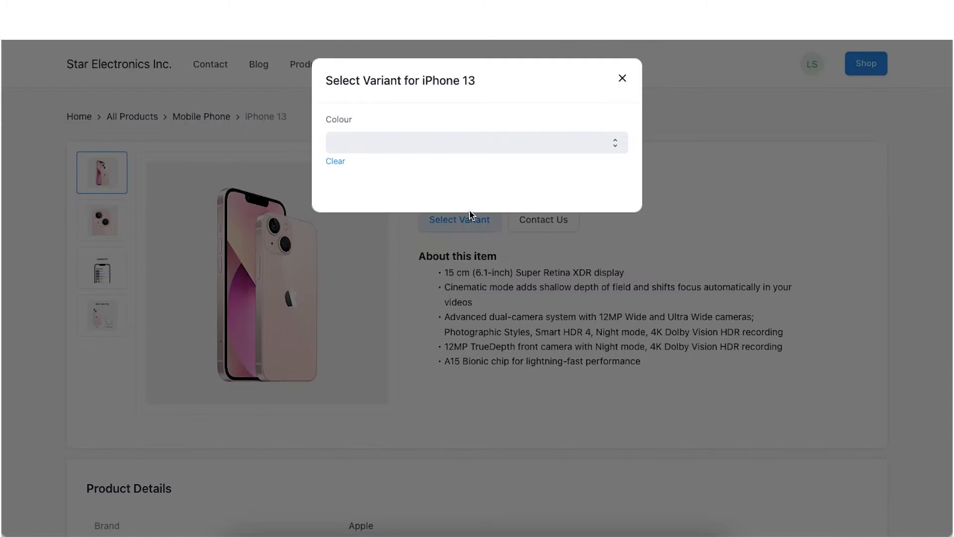
left_click(476, 142)
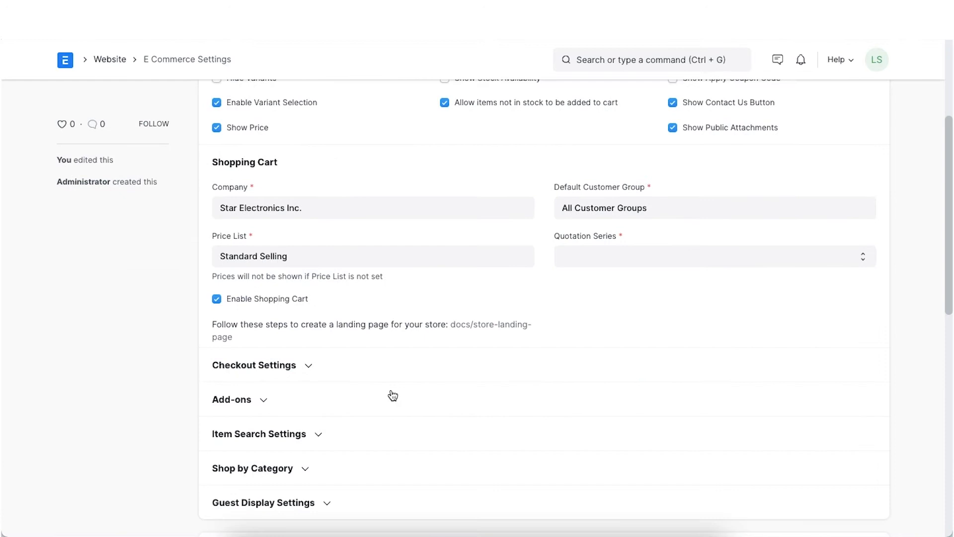
Step: Turn on Enable Checkout under Checkout Settings and save the change
left_click(253, 365)
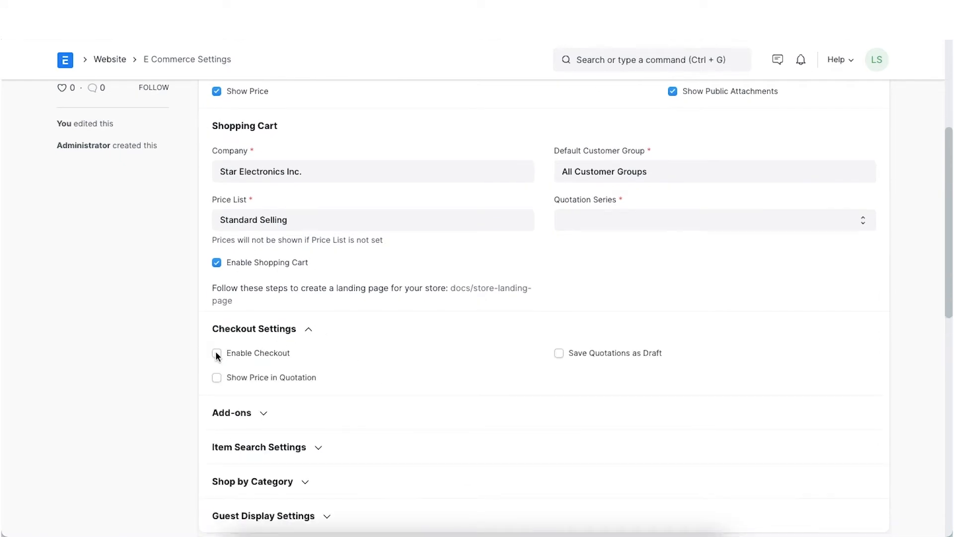
left_click(215, 352)
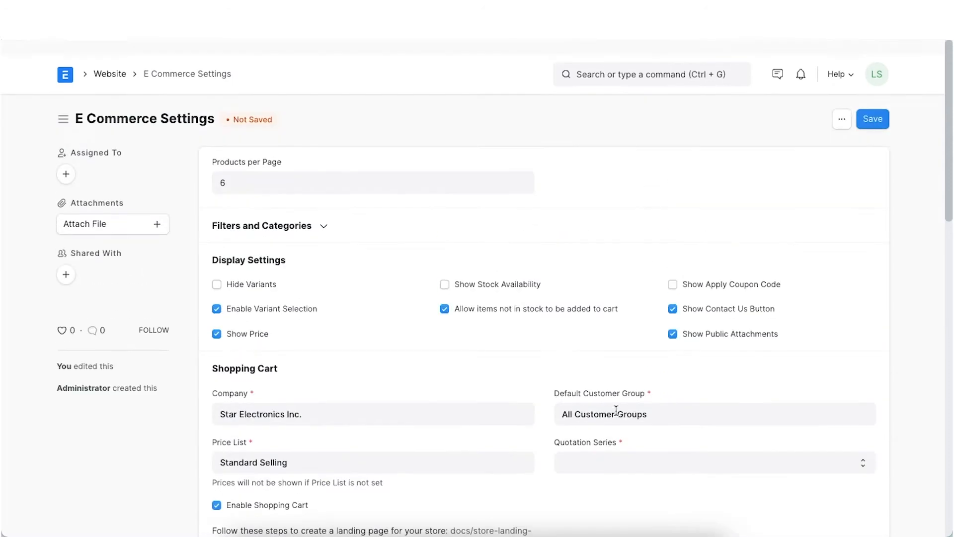
left_click(873, 118)
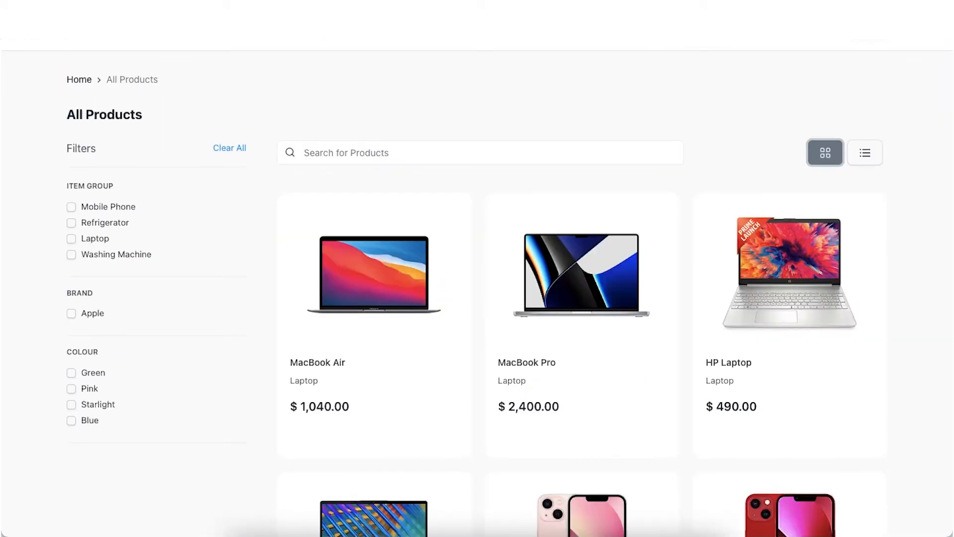
mouse_move(348, 302)
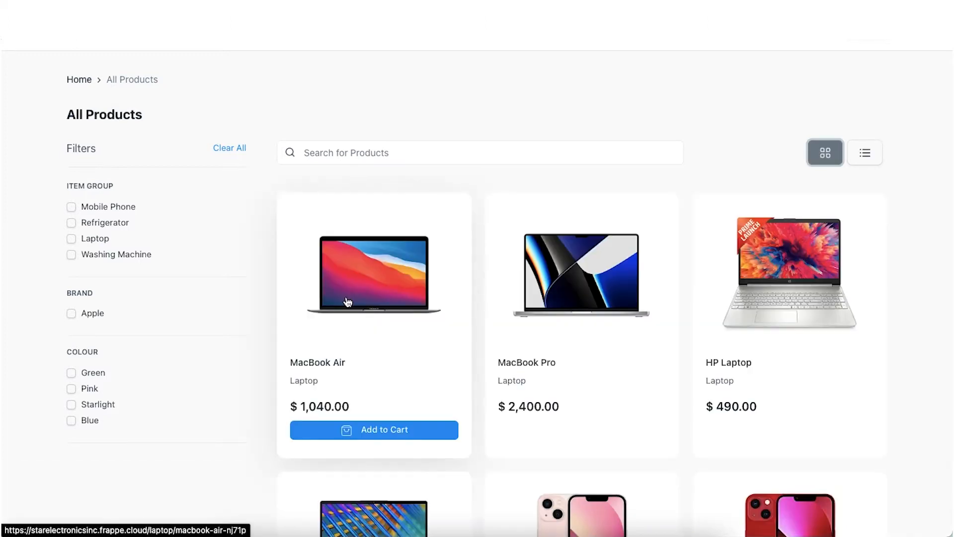
mouse_move(300, 195)
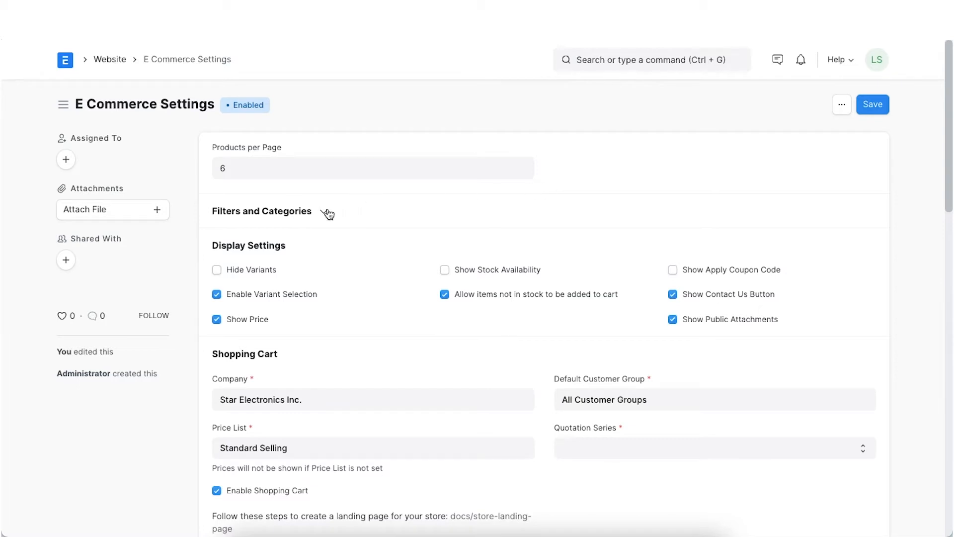
Step: Expand Filters and Categories to review the item_group, brand, Colour and Size filters
left_click(261, 210)
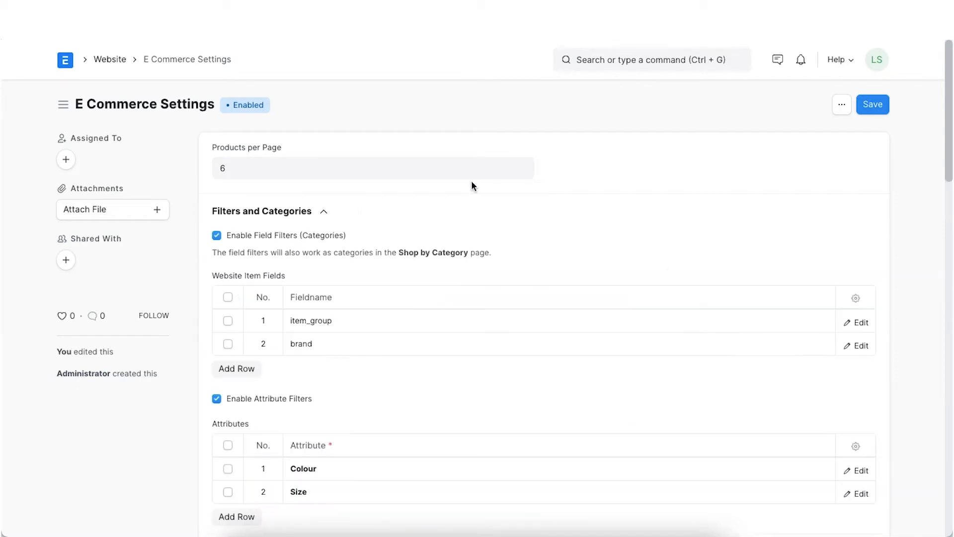
scroll("down", 3)
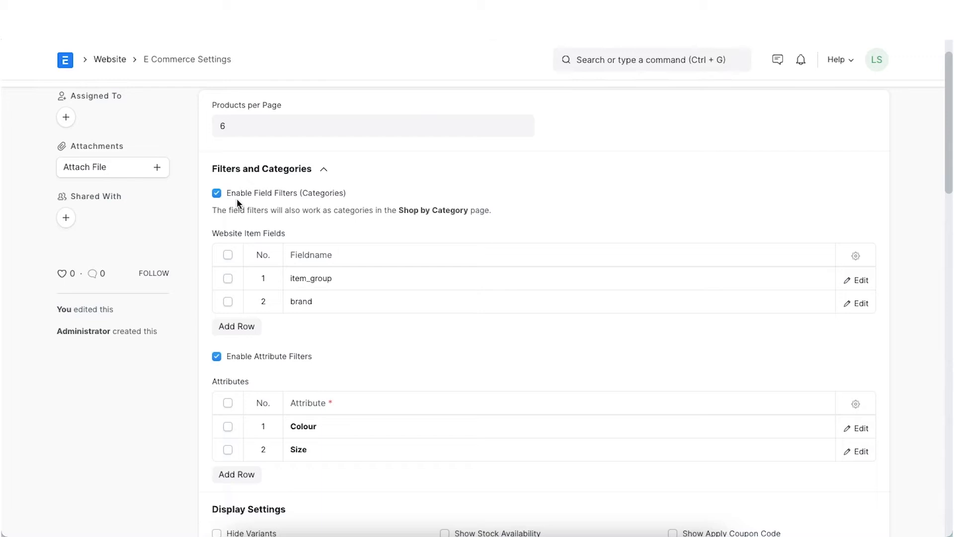
mouse_move(282, 205)
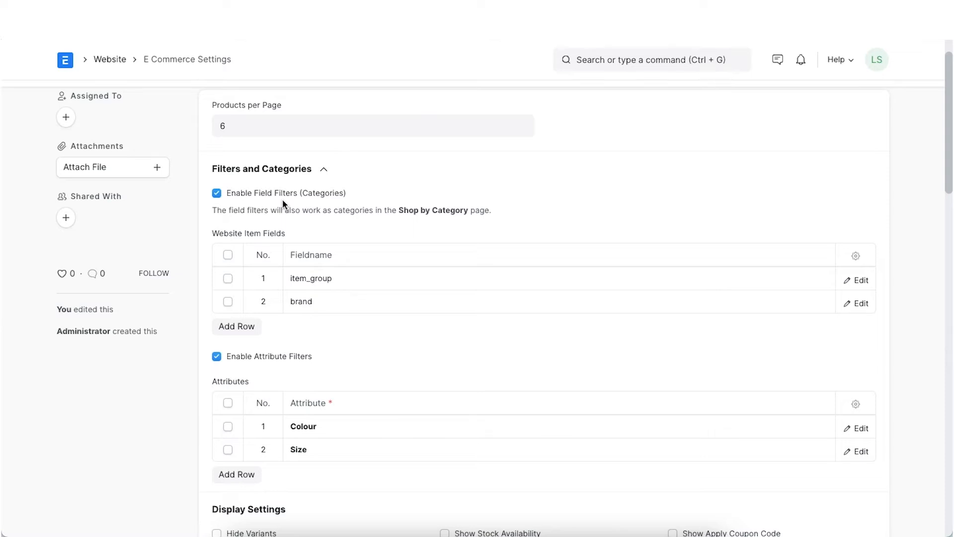
mouse_move(337, 322)
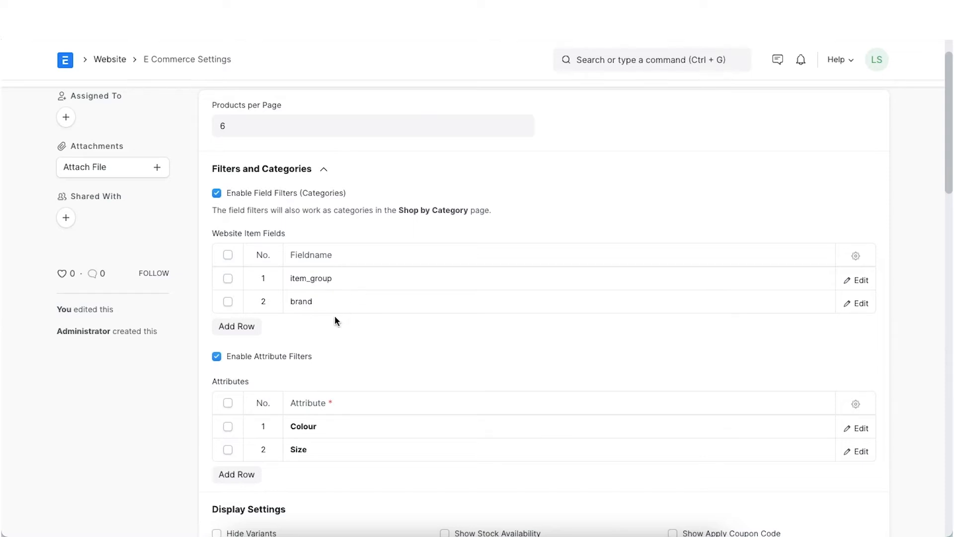
mouse_move(288, 245)
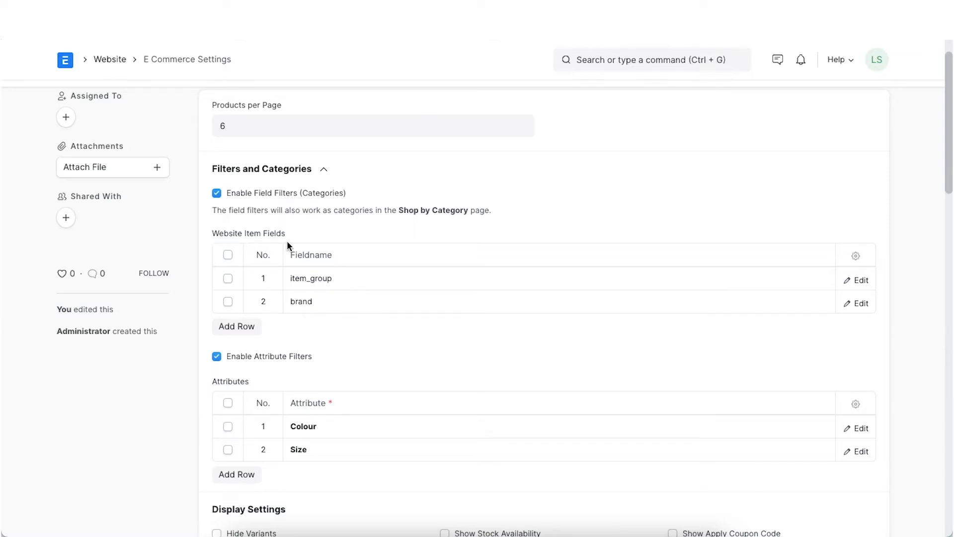
mouse_move(336, 291)
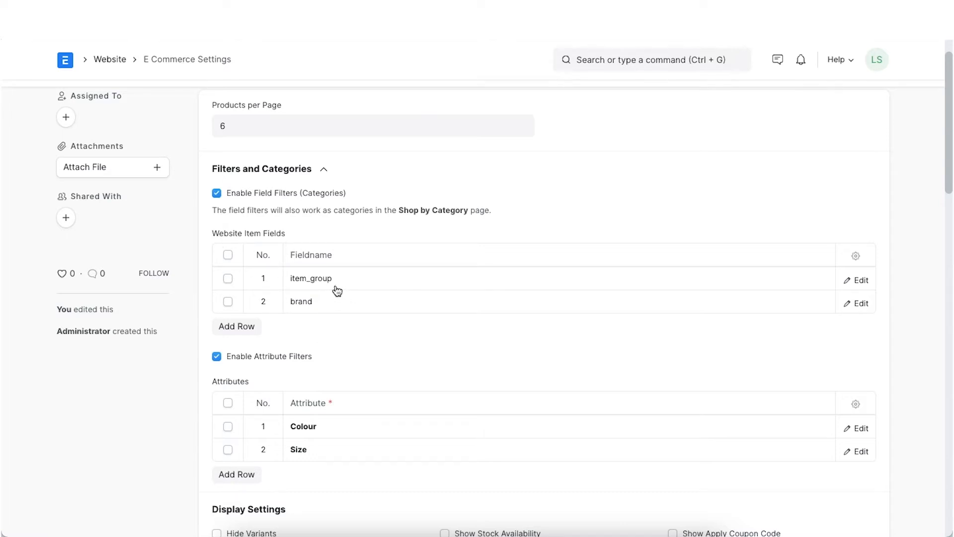
mouse_move(342, 324)
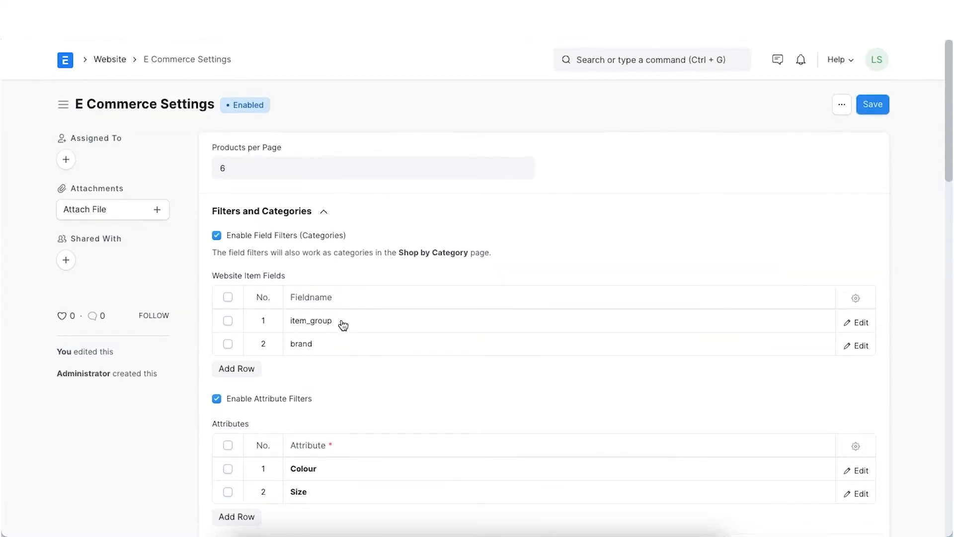
left_click(872, 105)
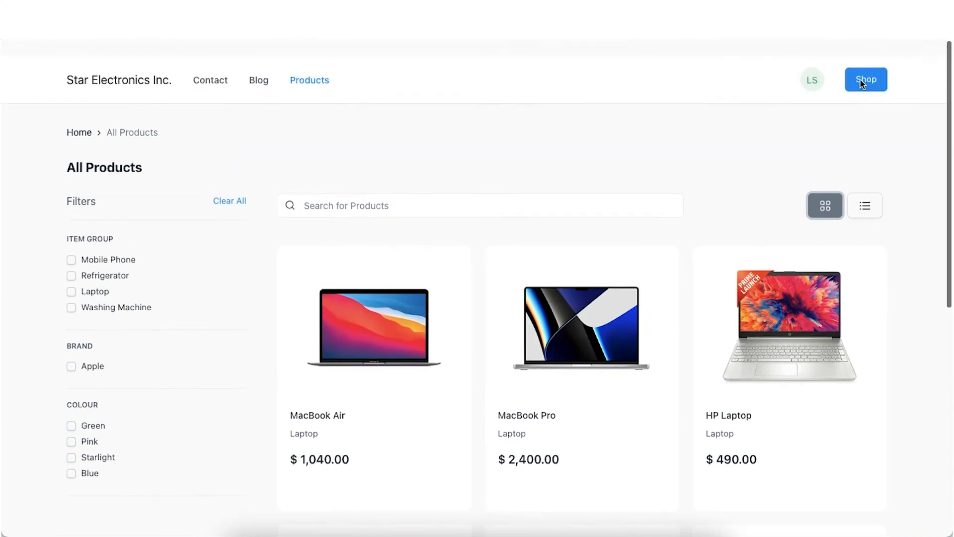
Step: Browse the storefront Shop by Category page, viewing categories by Brand and then by Item Group
left_click(865, 79)
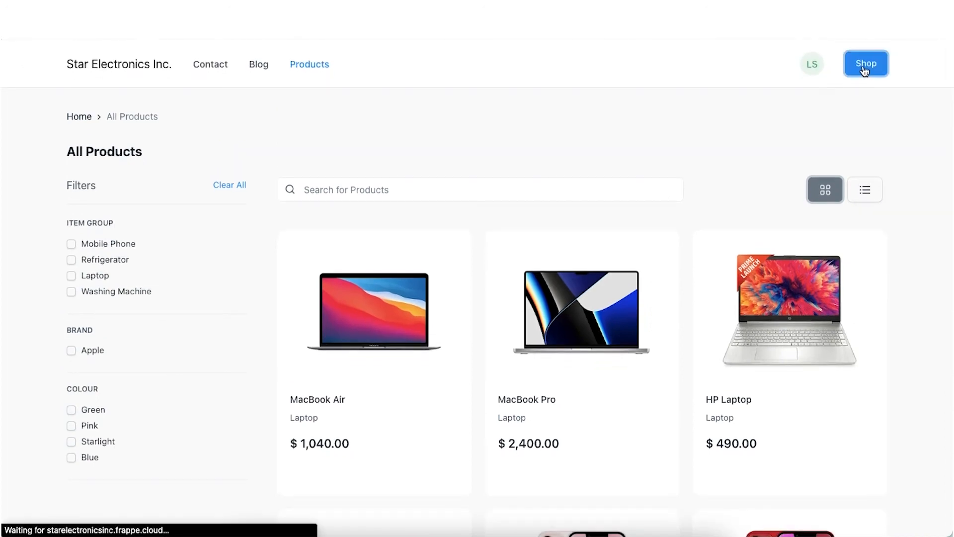
left_click(865, 63)
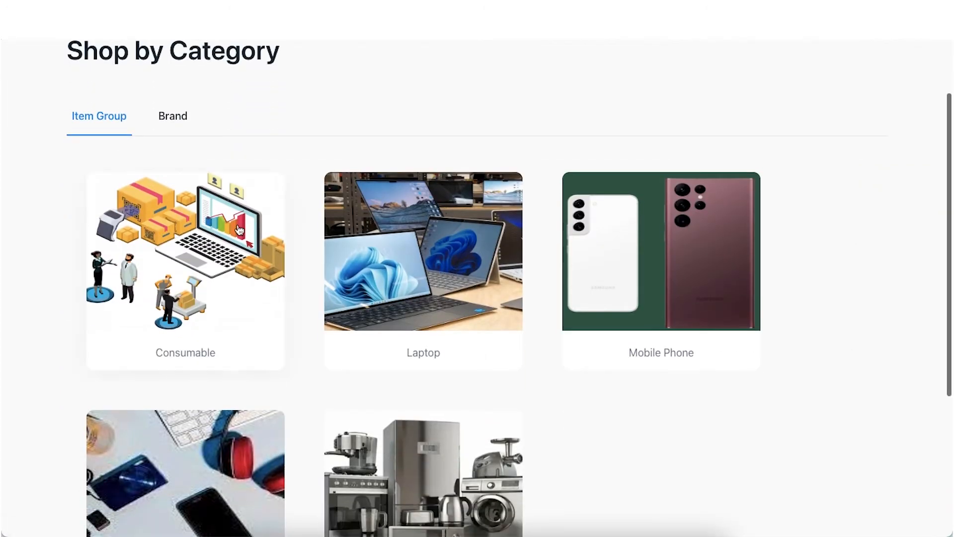
scroll("down", 3)
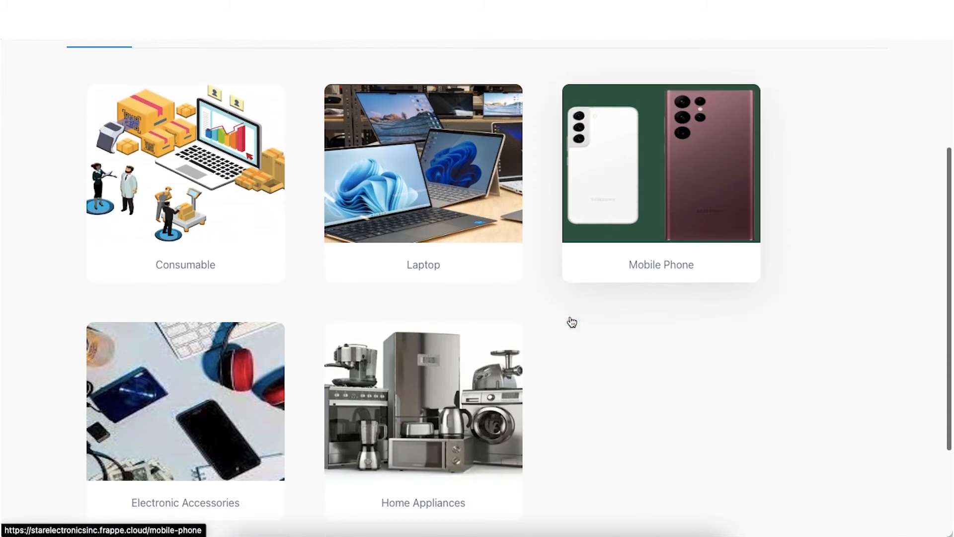
left_click(173, 202)
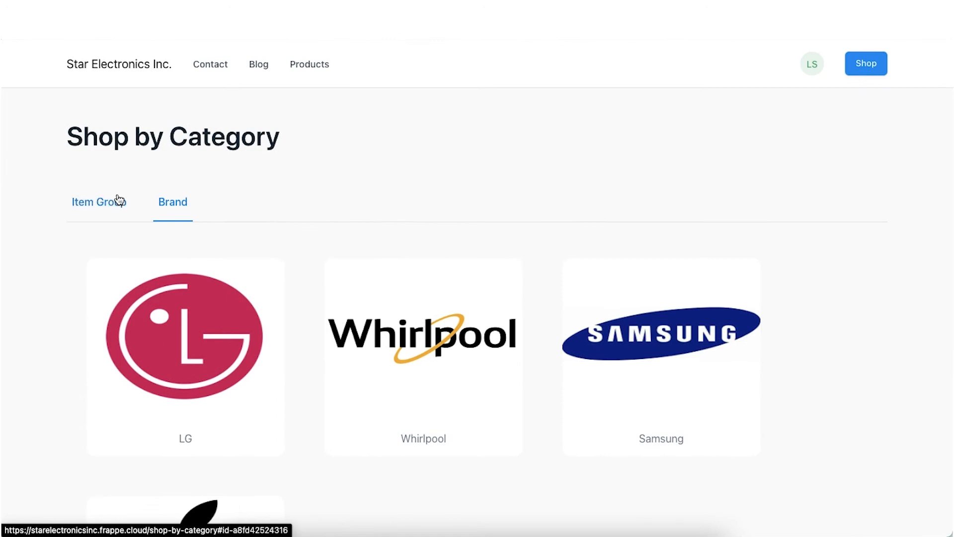
left_click(99, 202)
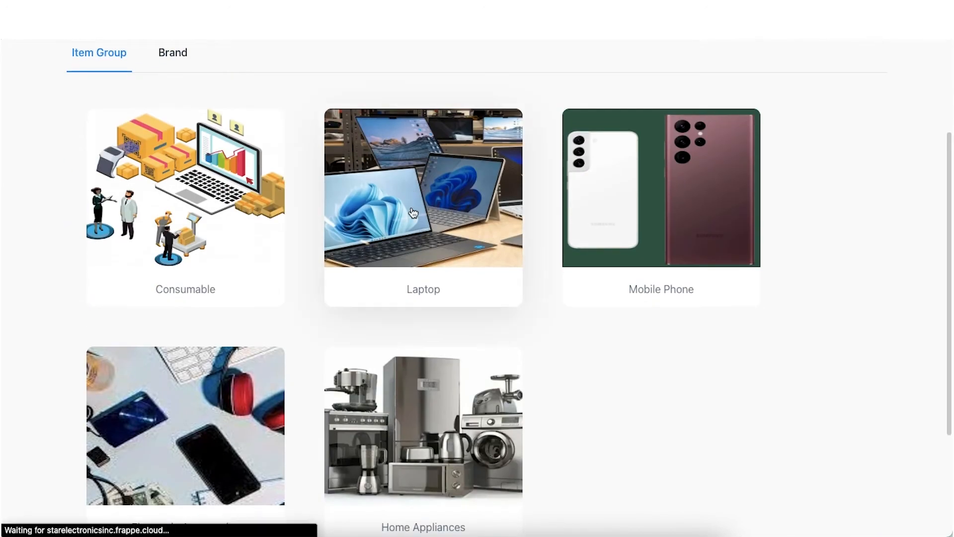
left_click(424, 187)
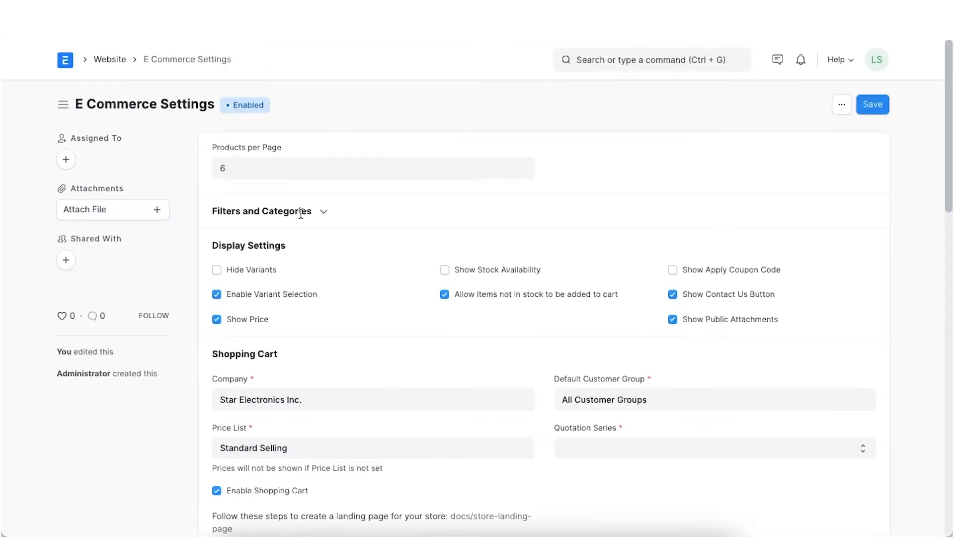
Step: Set the Shop by Category slideshow to Shop By Category and save the settings
scroll("down", 3)
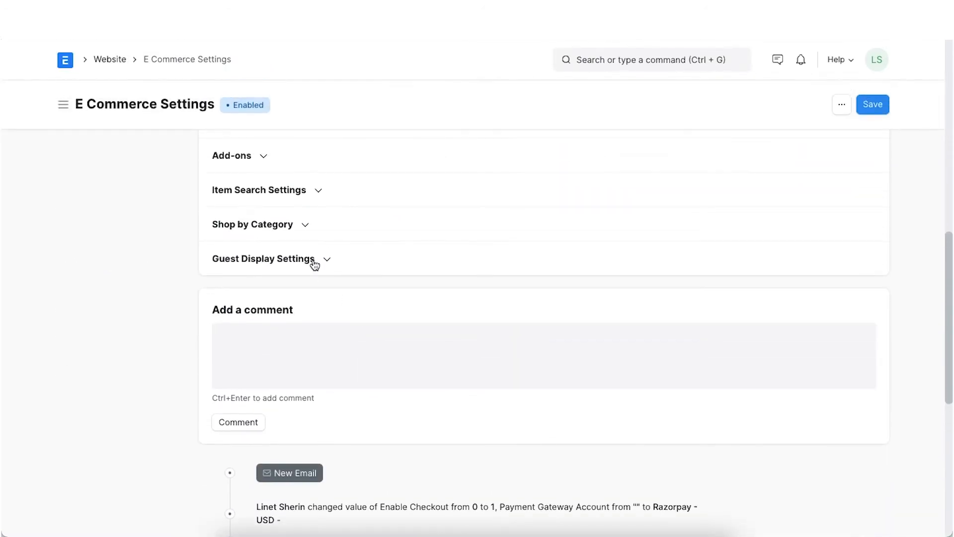
left_click(253, 224)
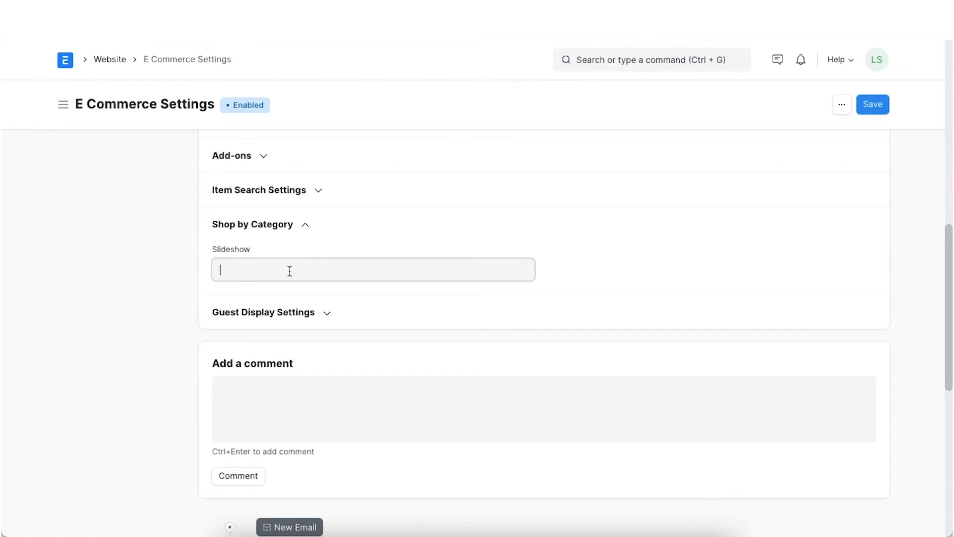
left_click(372, 269)
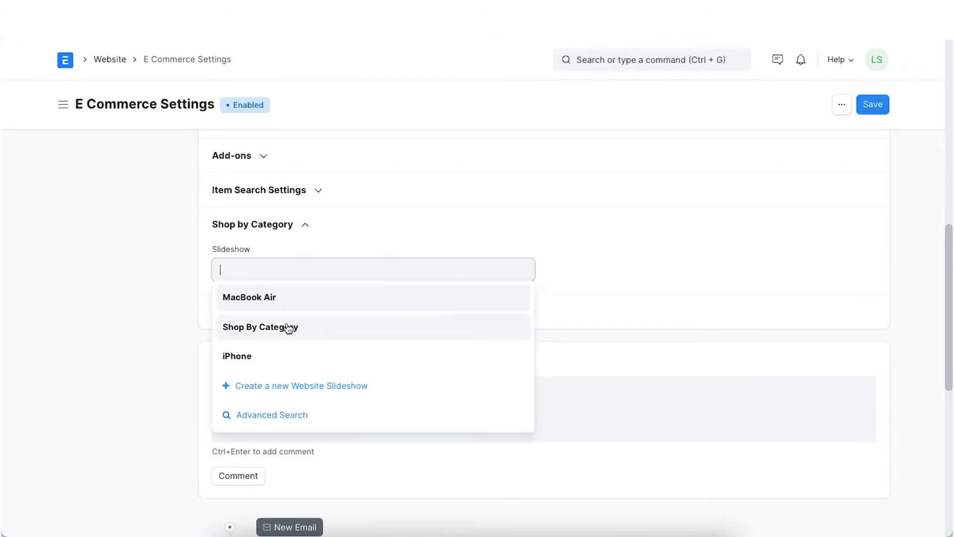
left_click(260, 327)
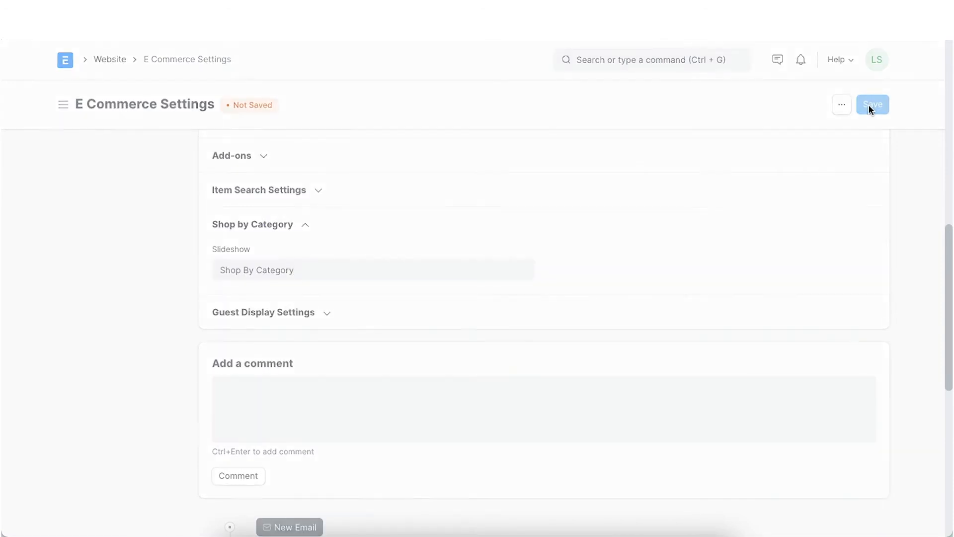
left_click(871, 105)
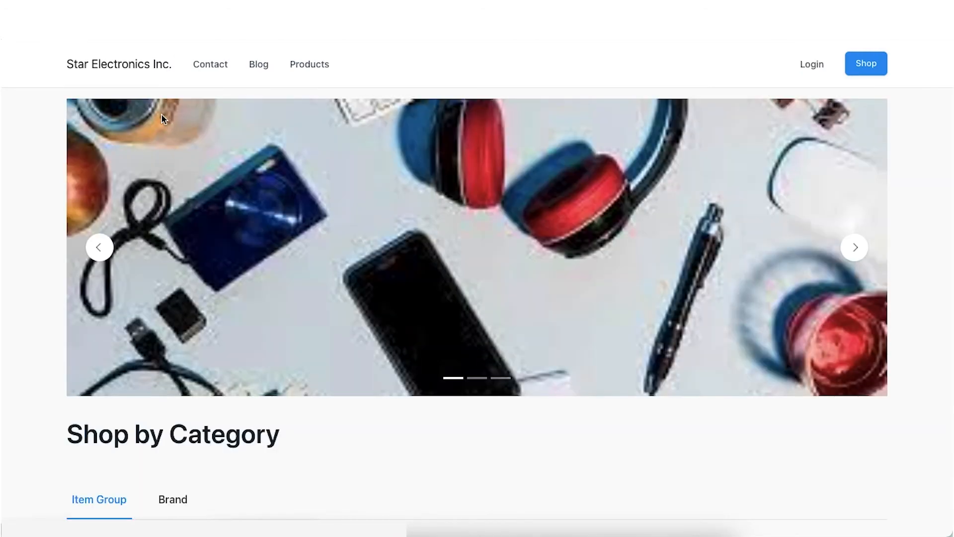
Step: Flip through the Shop By Category banner slides on the storefront category page
left_click(855, 248)
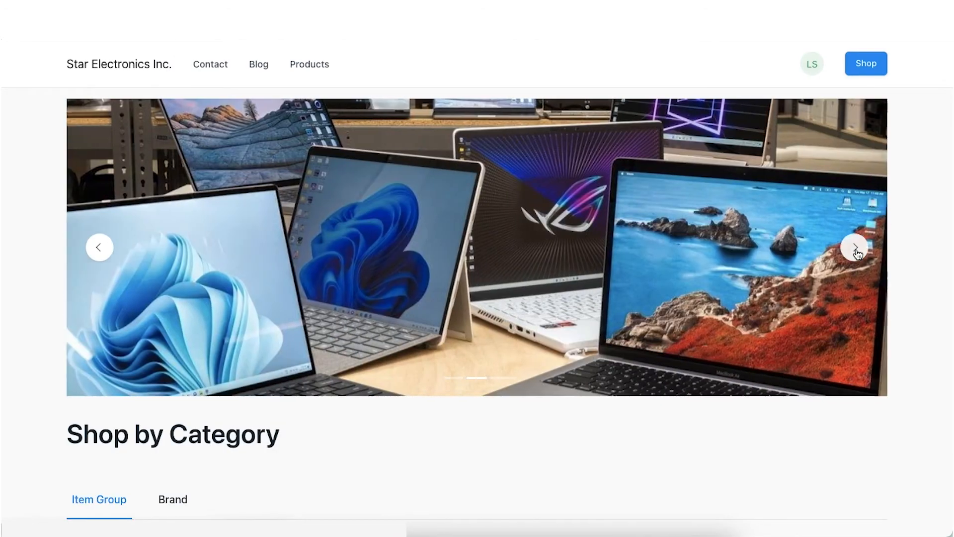
scroll("down", 3)
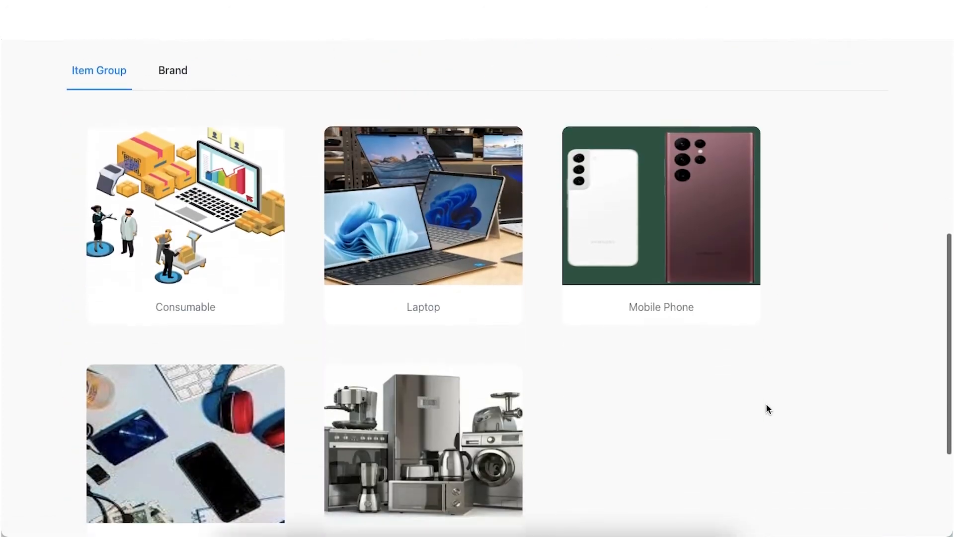
scroll("up", 3)
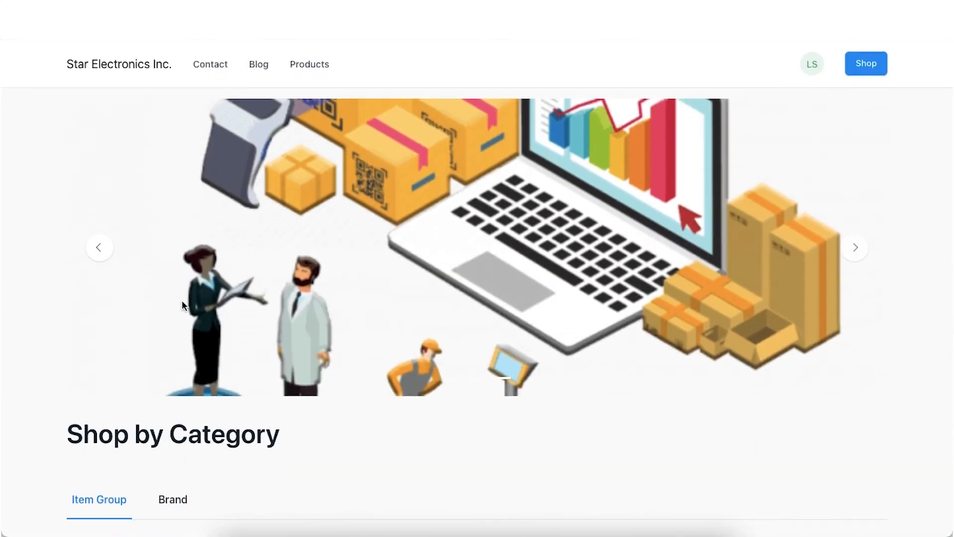
left_click(98, 247)
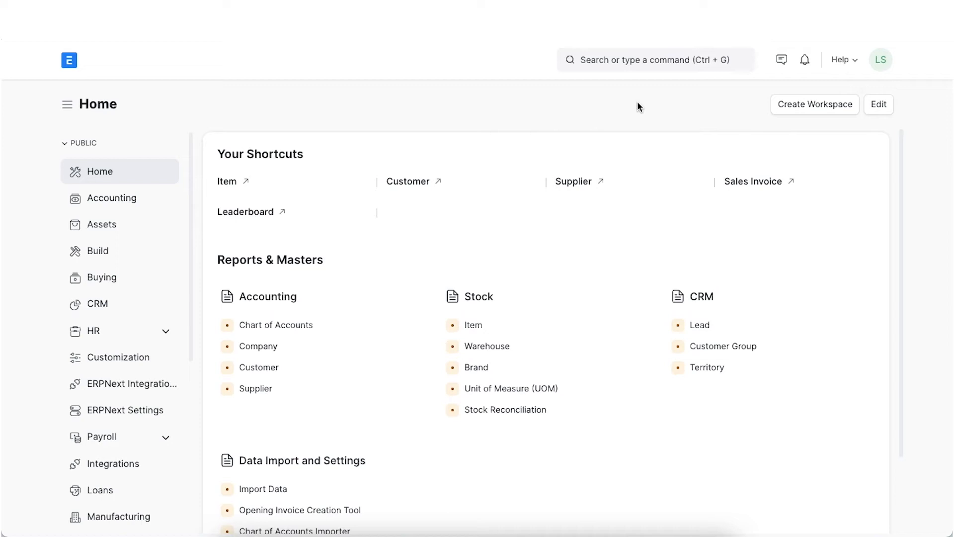
Step: Find and reopen E Commerce Settings via the awesome bar search 'ecommerce'
left_click(654, 59)
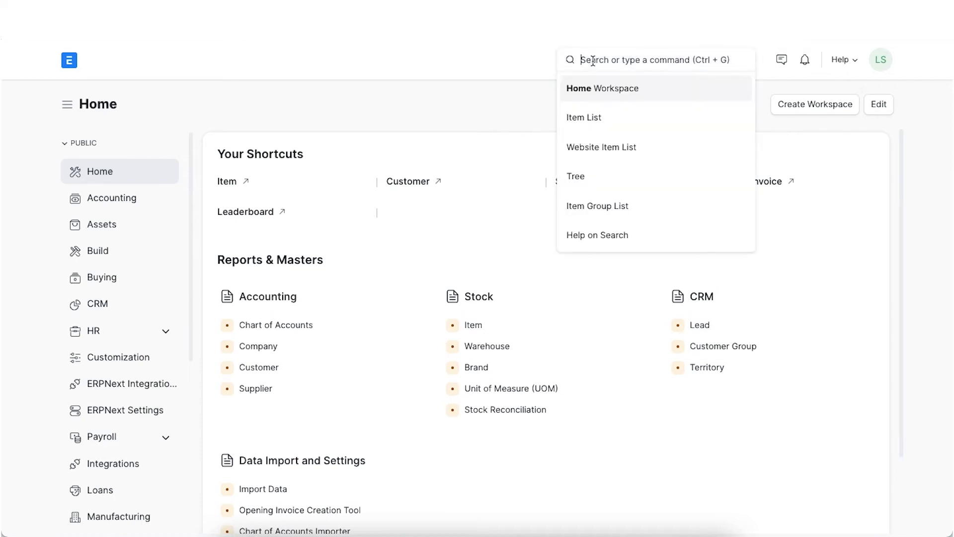
type("ecomme")
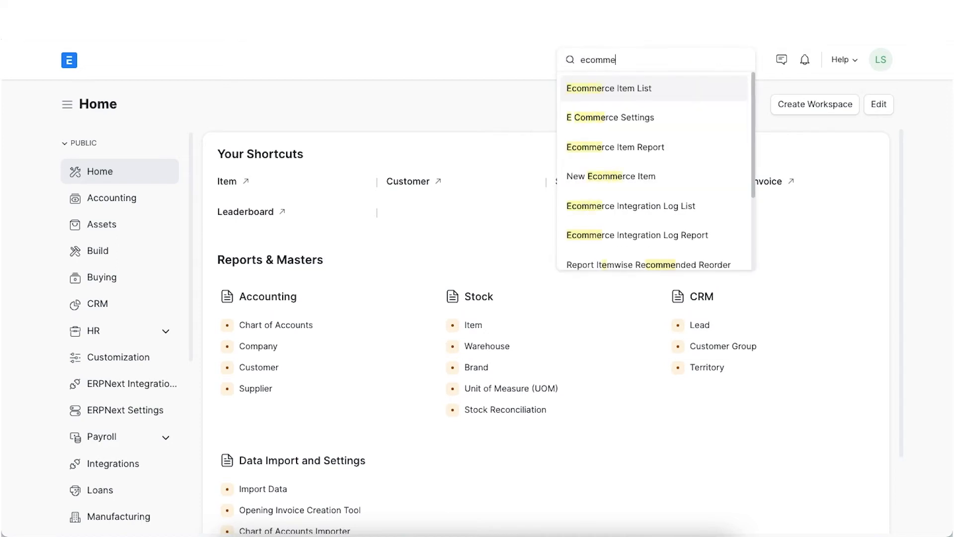
type("rce")
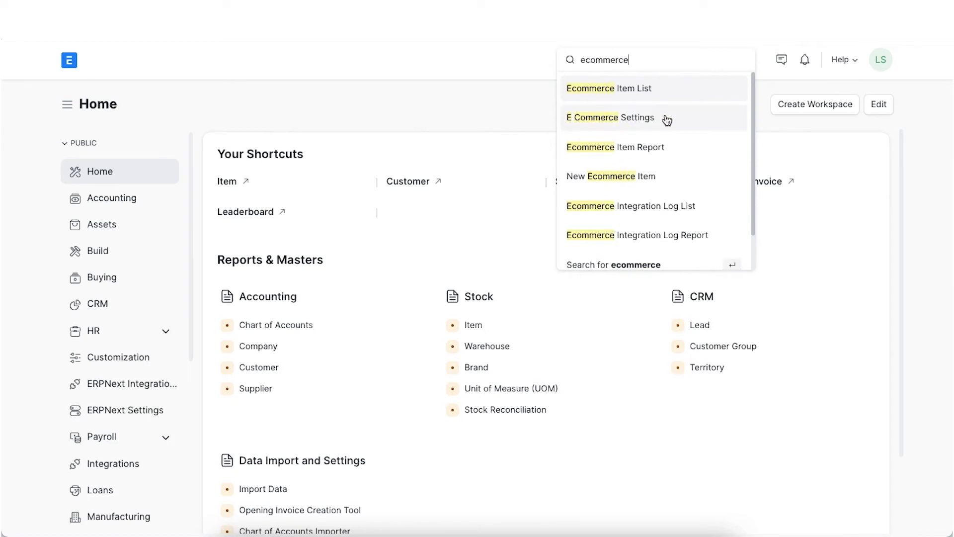
left_click(610, 118)
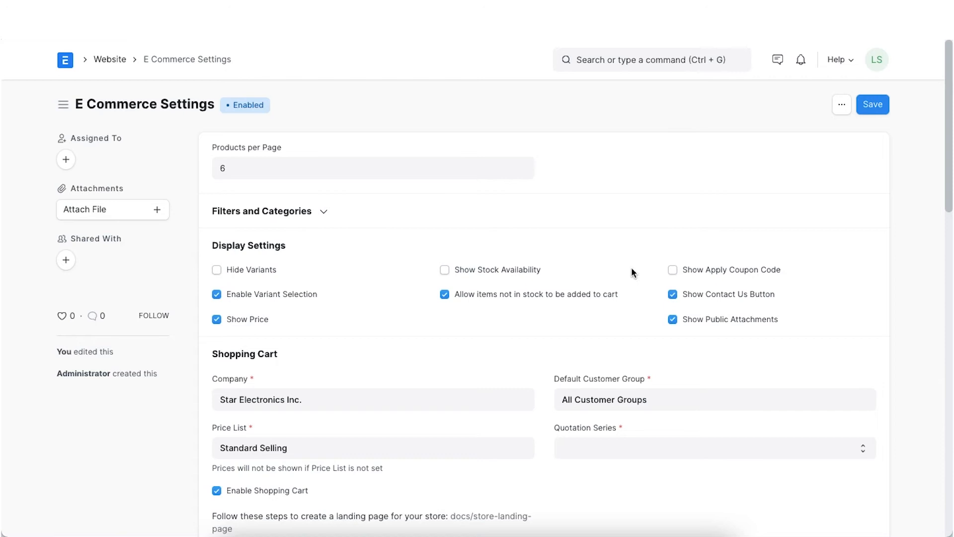
Step: Enable Show Apply Coupon Code, save, and head to the Coupon Code list
left_click(672, 269)
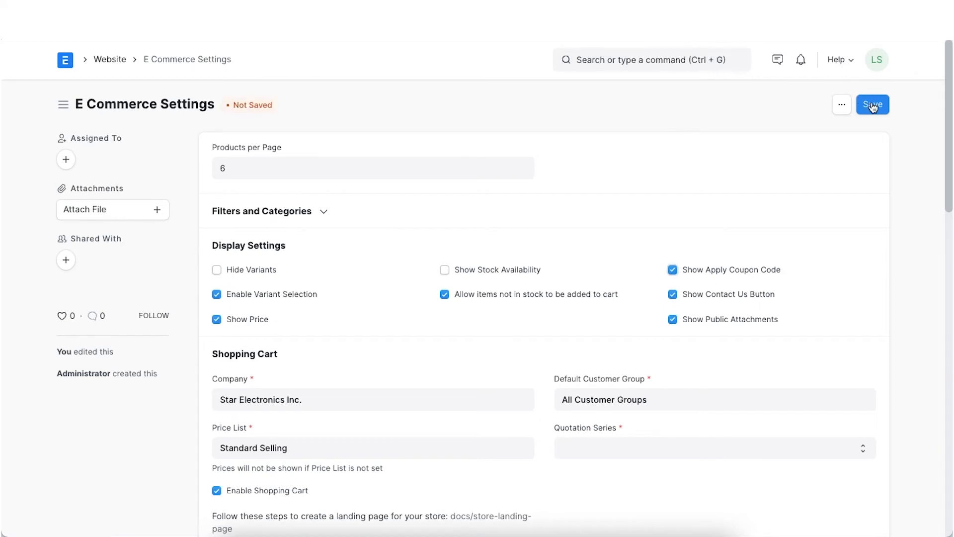
left_click(871, 104)
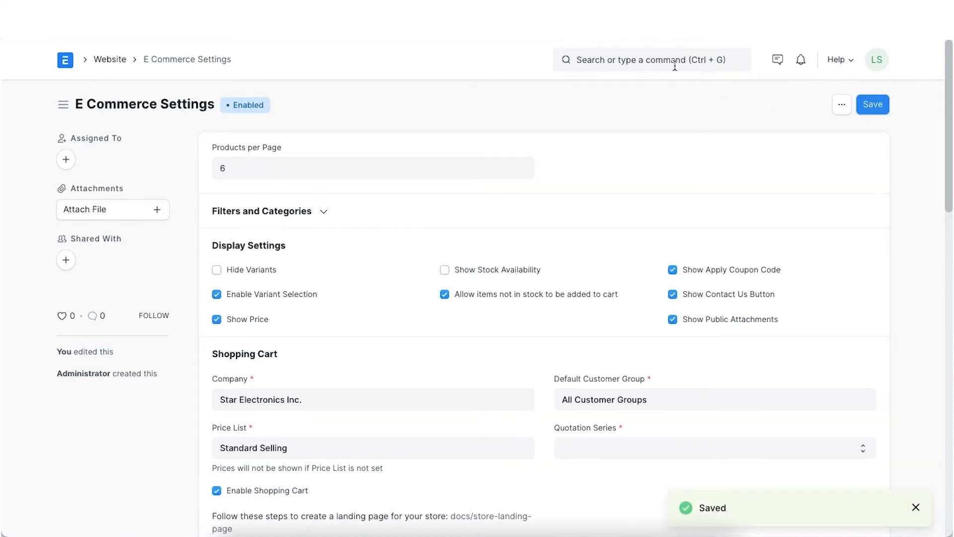
type("cou")
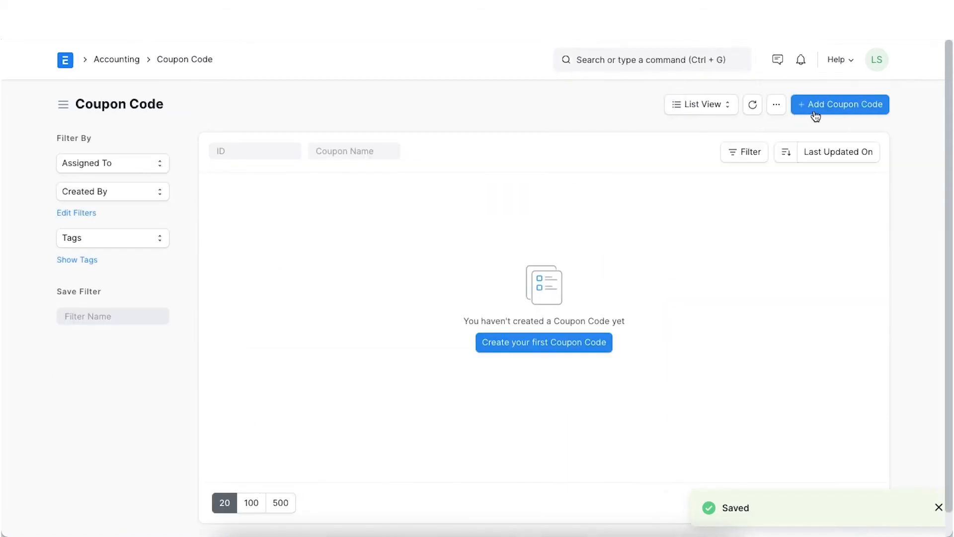
Step: Start a new coupon named Christmas Offer and set its Coupon Type to Gift Card
left_click(841, 105)
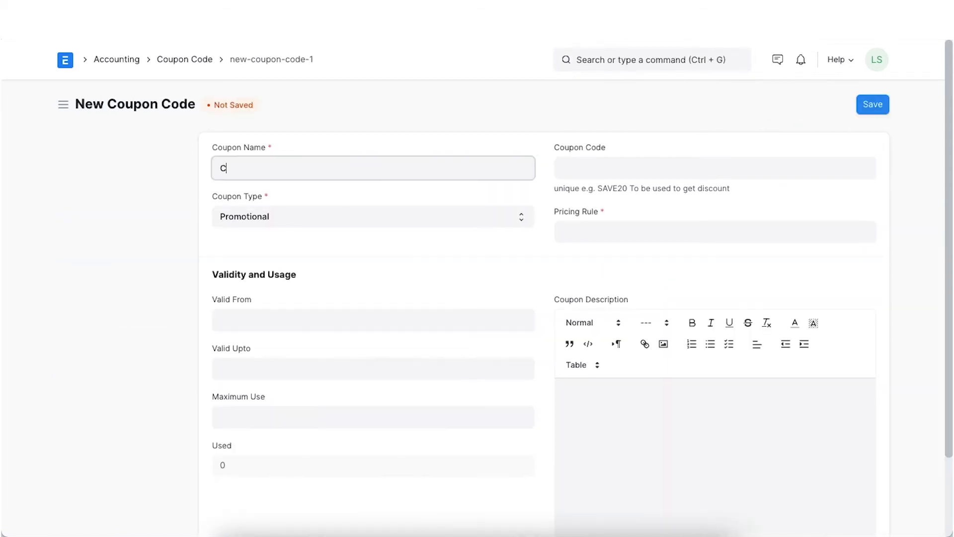
type("Christmas Offer")
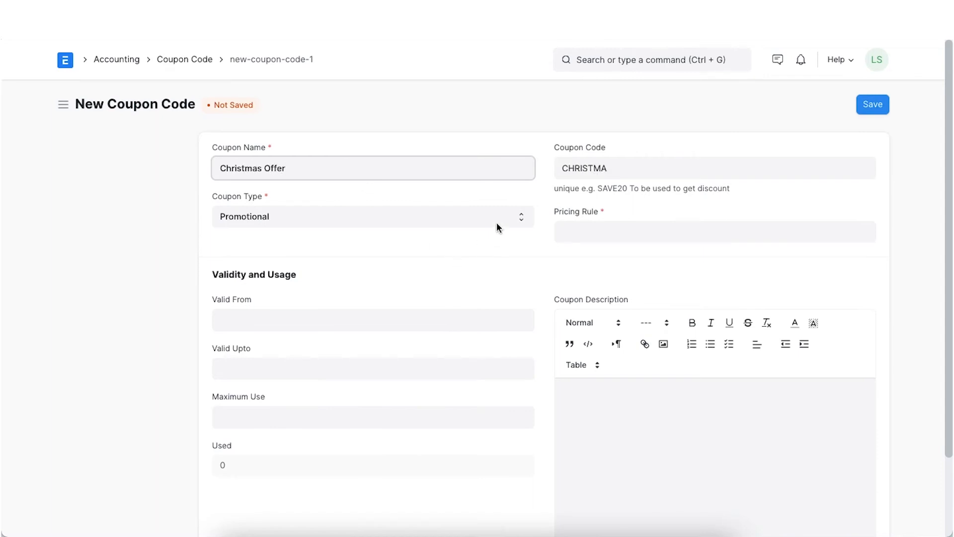
left_click(372, 215)
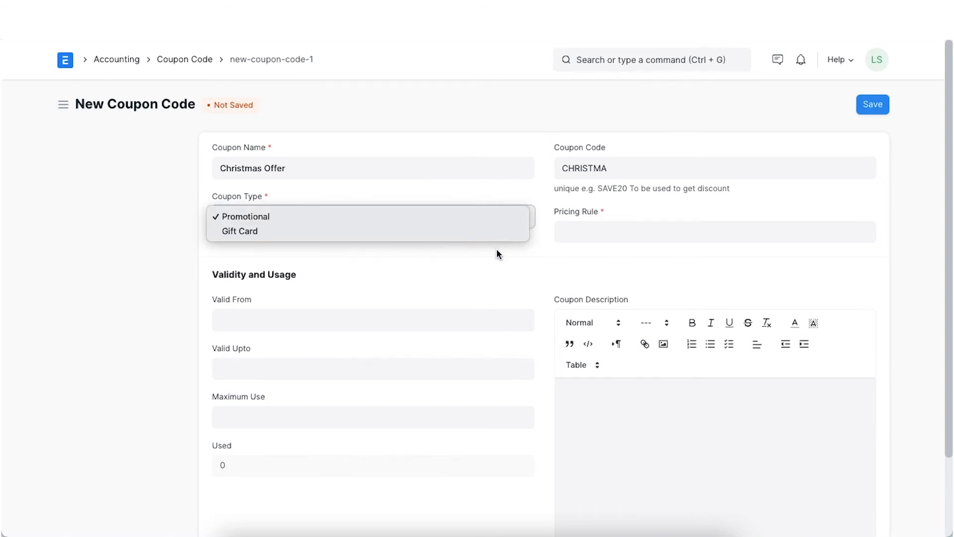
left_click(243, 217)
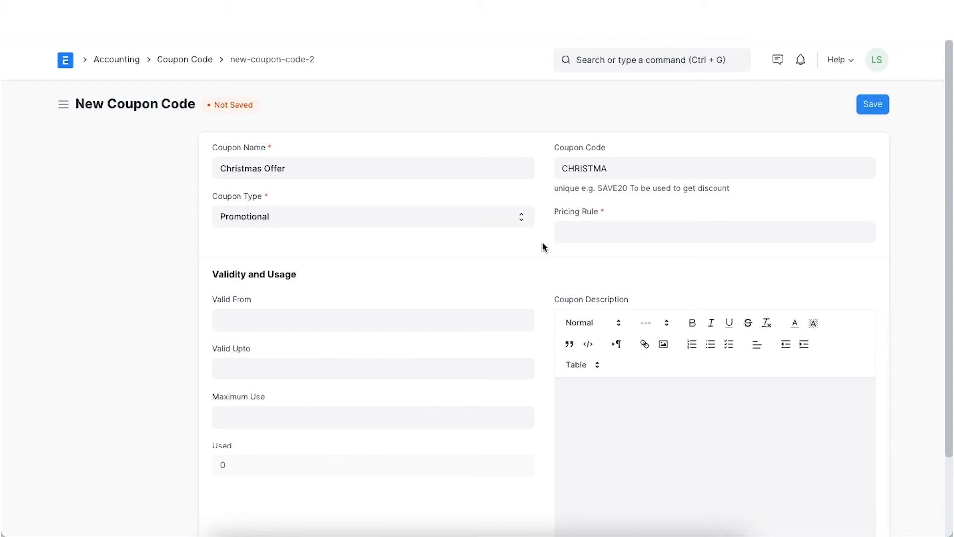
mouse_move(546, 228)
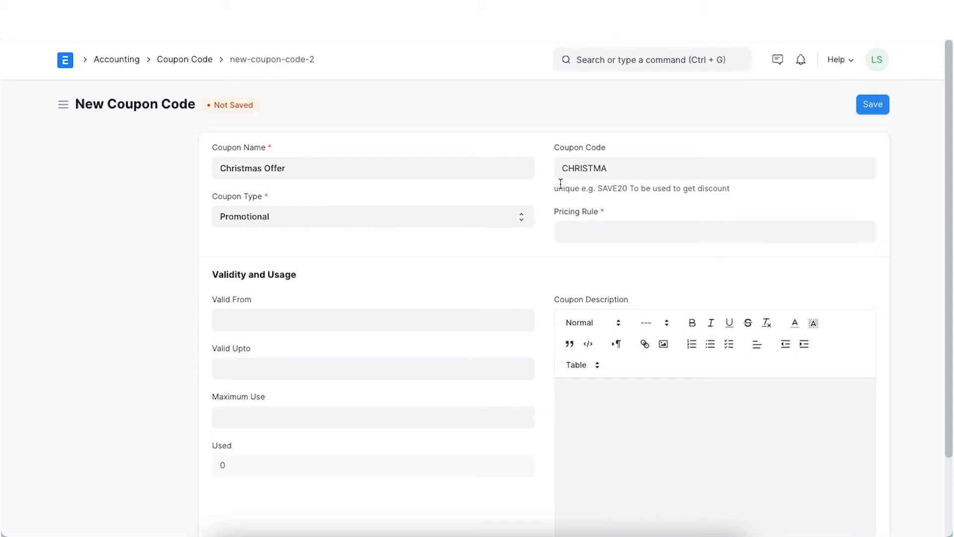
mouse_move(559, 186)
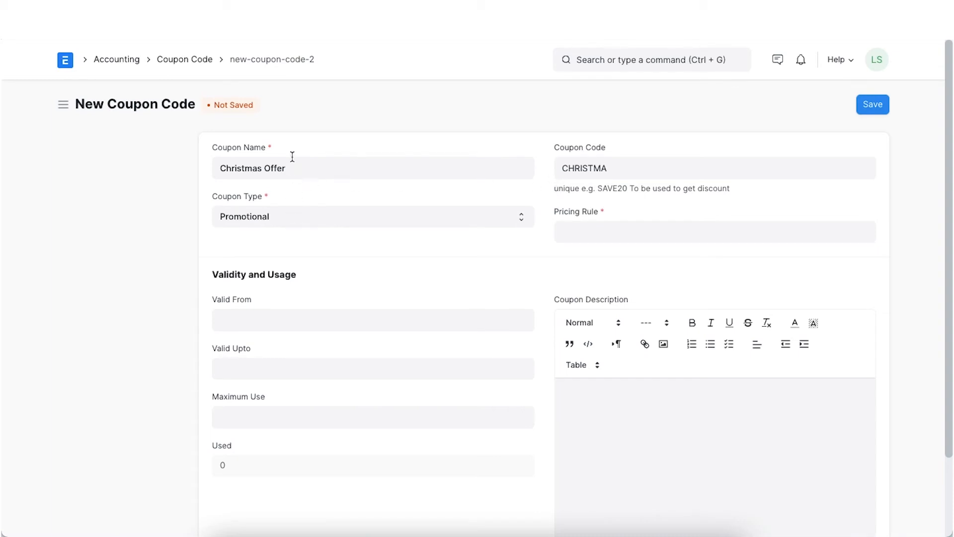
mouse_move(359, 178)
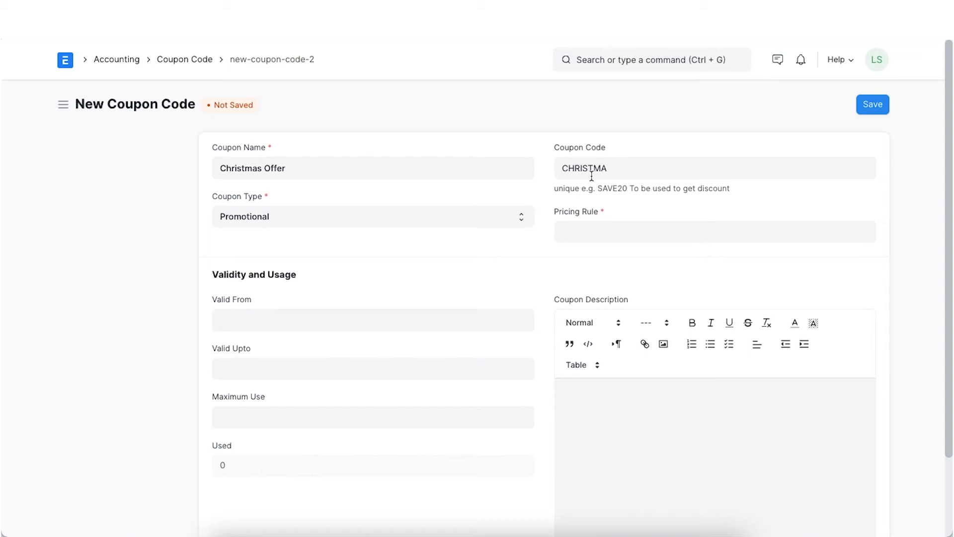
mouse_move(540, 189)
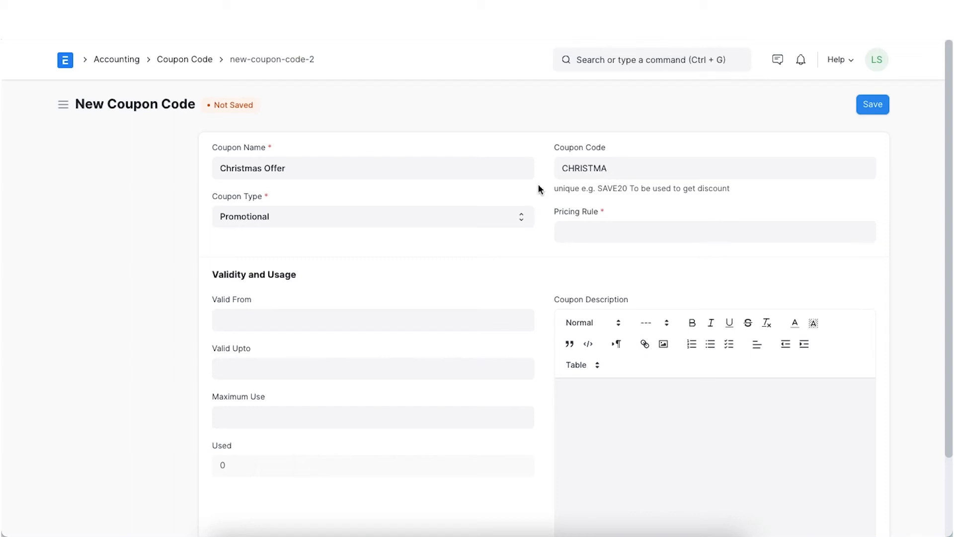
left_click(371, 215)
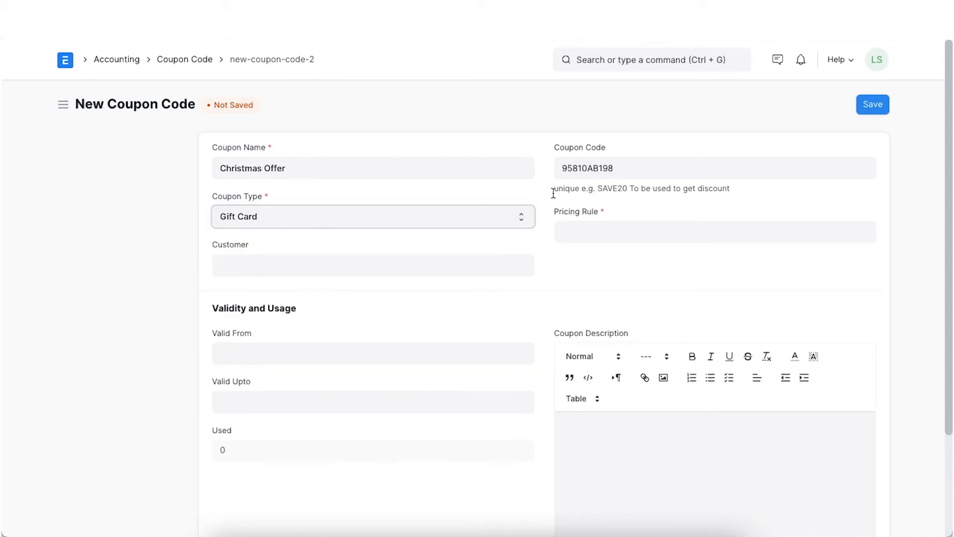
Step: Set the coupon back to Promotional and apply pricing rule PRLE-0001
left_click(372, 216)
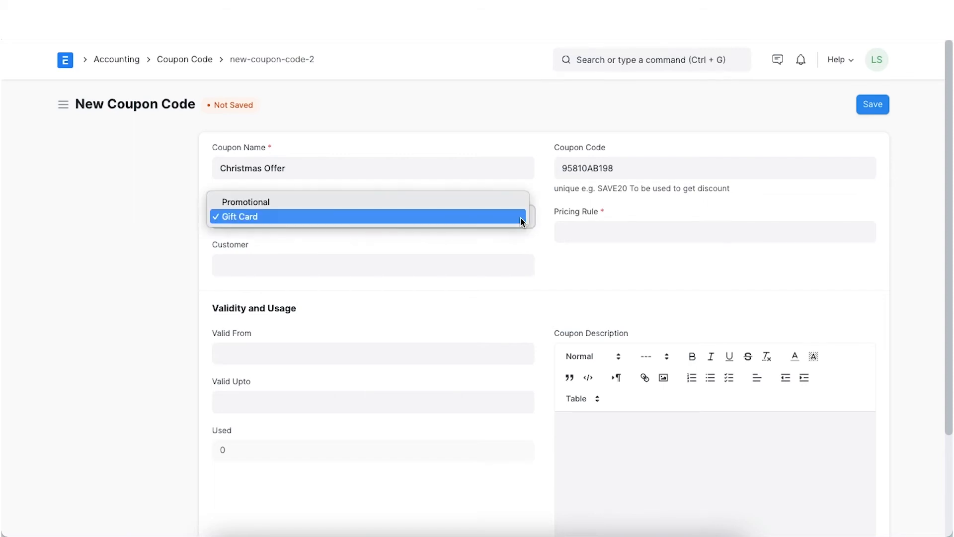
left_click(246, 202)
type("CHRISTMAS50")
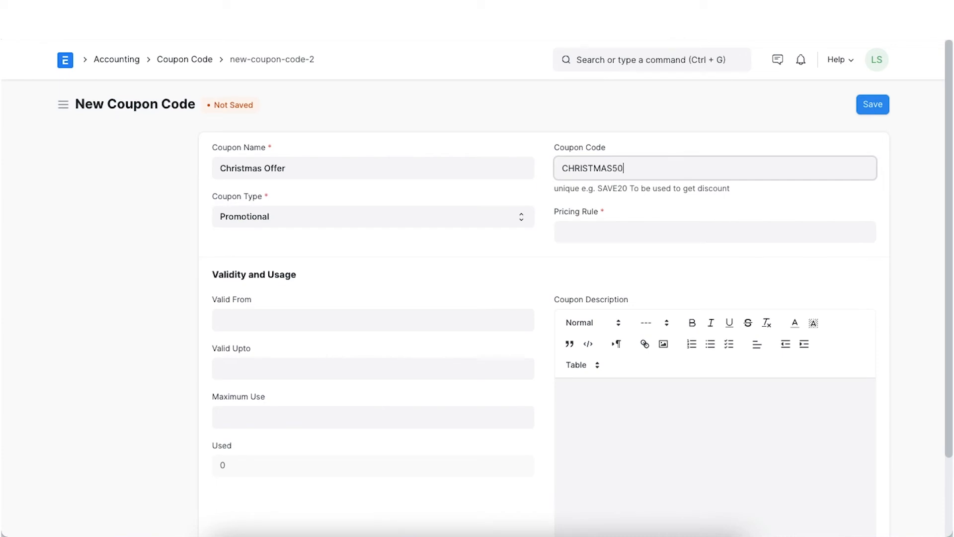
left_click(714, 232)
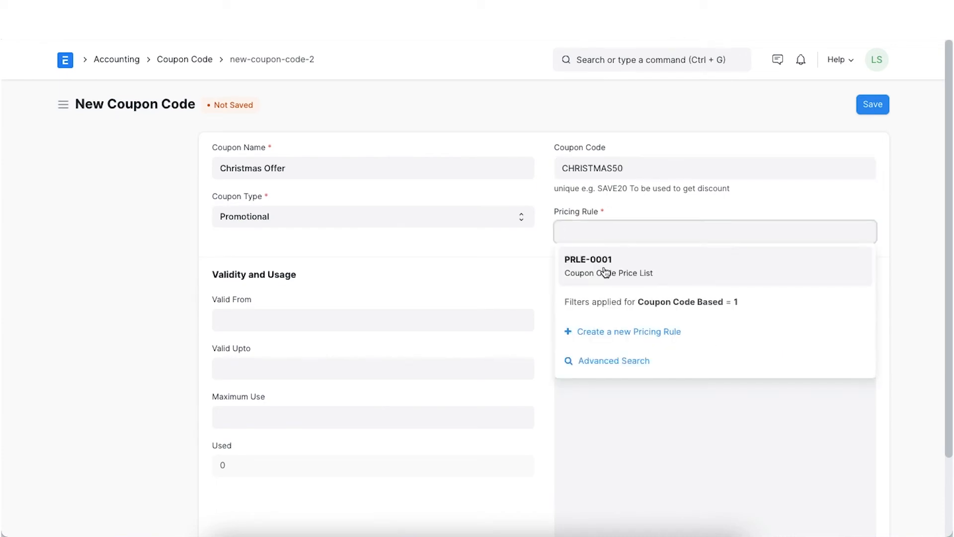
left_click(588, 267)
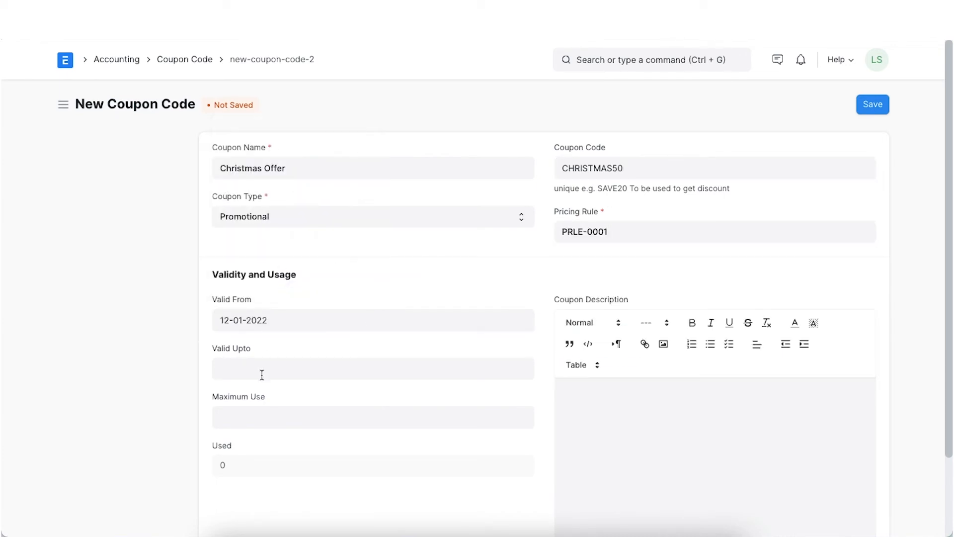
Step: Set Valid Upto to 12-31-2022 and save the Christmas Offer coupon
type("12-31-2022")
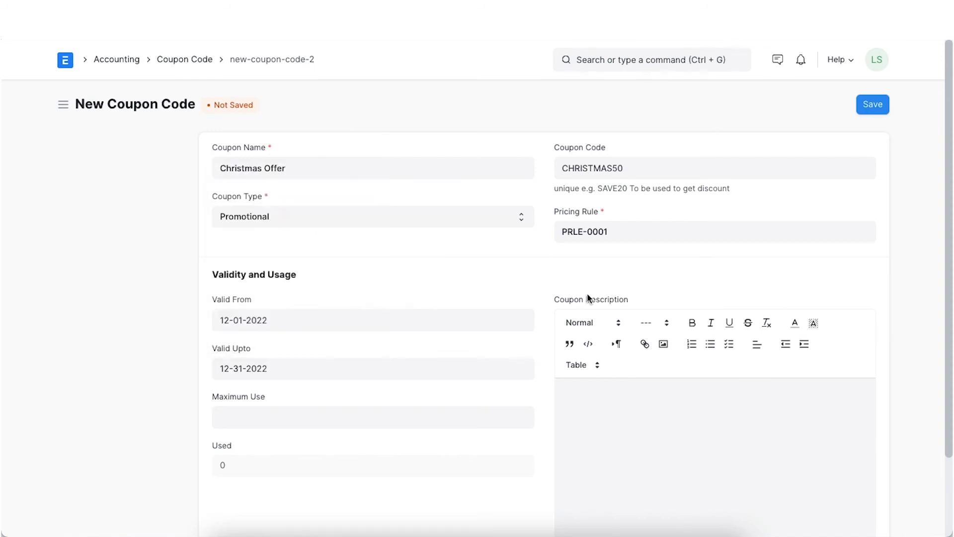
left_click(871, 105)
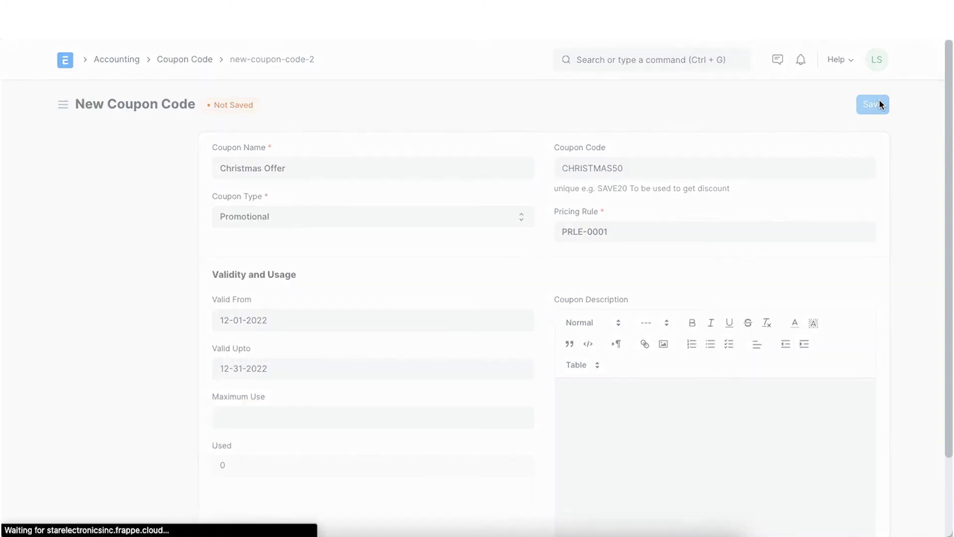
left_click(872, 105)
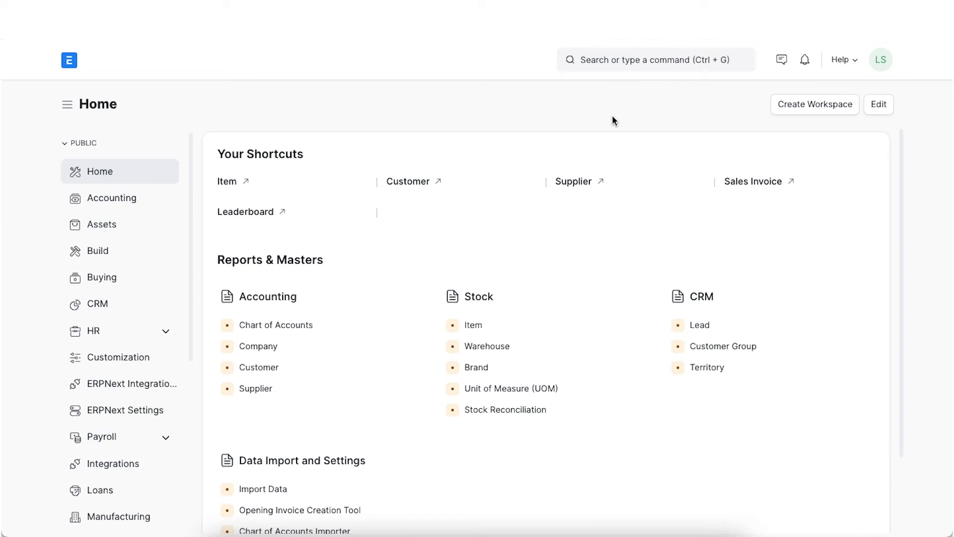
Step: In E Commerce Settings Add-ons, tick Enable Wishlist for the store
left_click(655, 59)
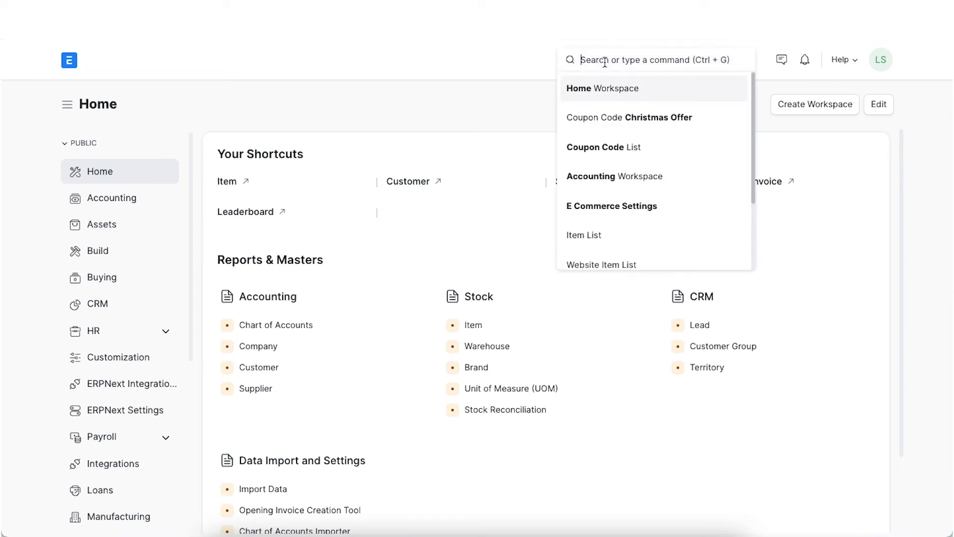
left_click(611, 205)
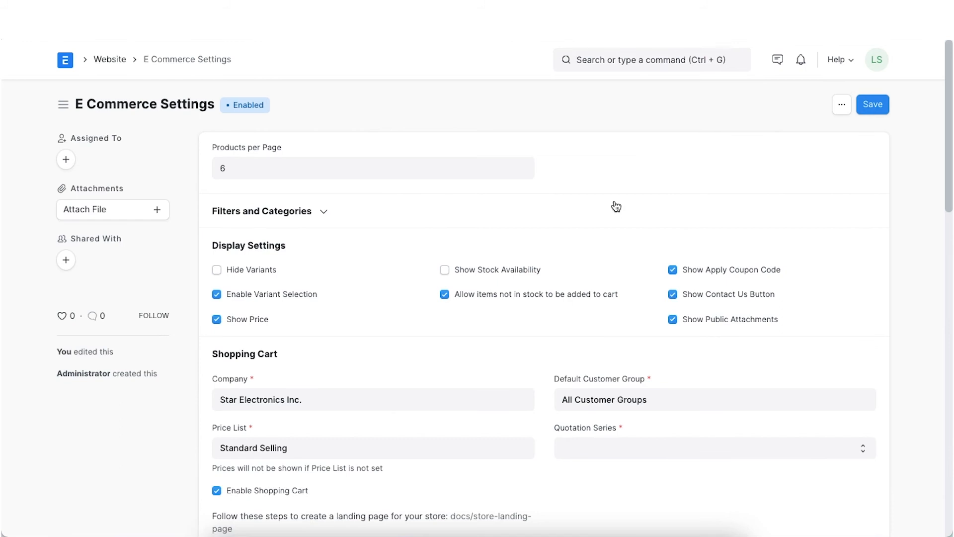
scroll("down", 3)
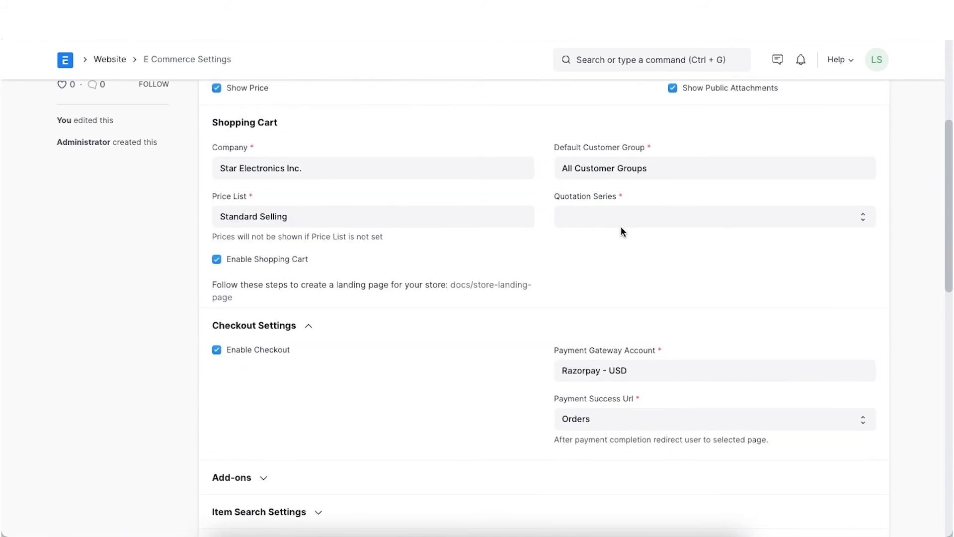
scroll("down", 3)
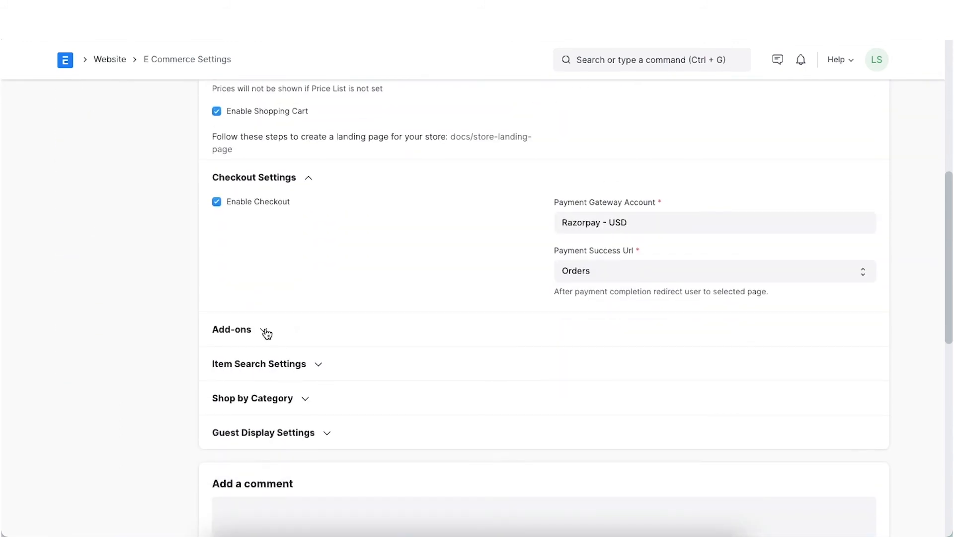
left_click(232, 329)
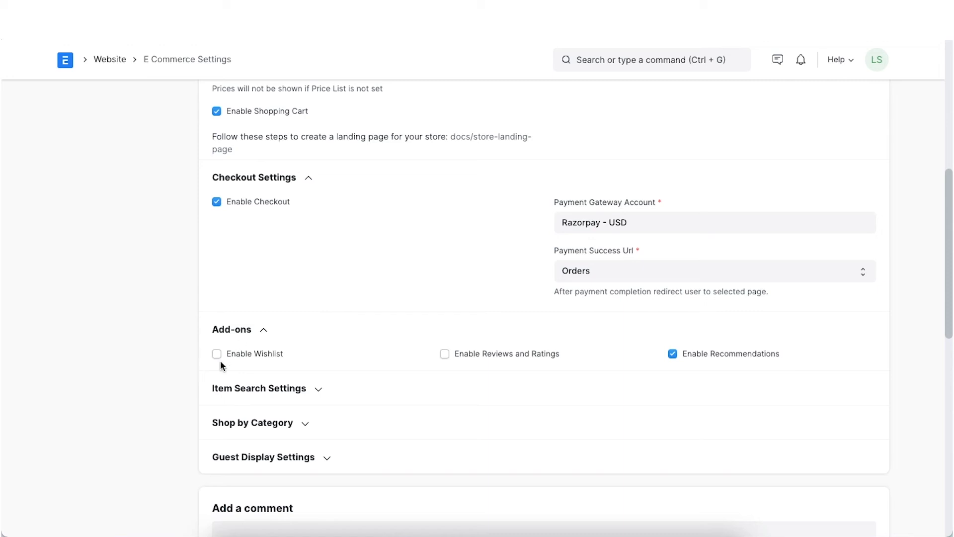
left_click(216, 354)
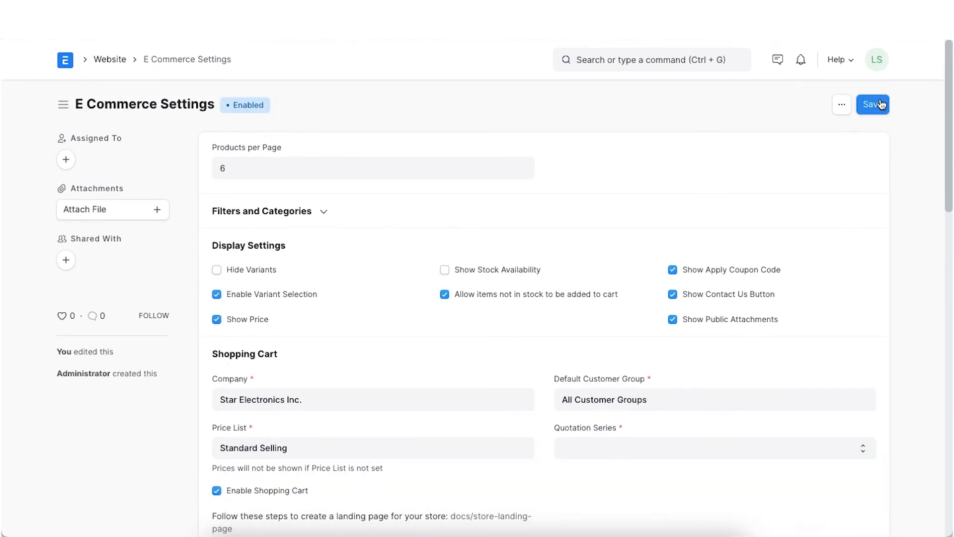
Step: Save the settings, heart the MacBook Air on All Products, and view the wishlist
left_click(872, 104)
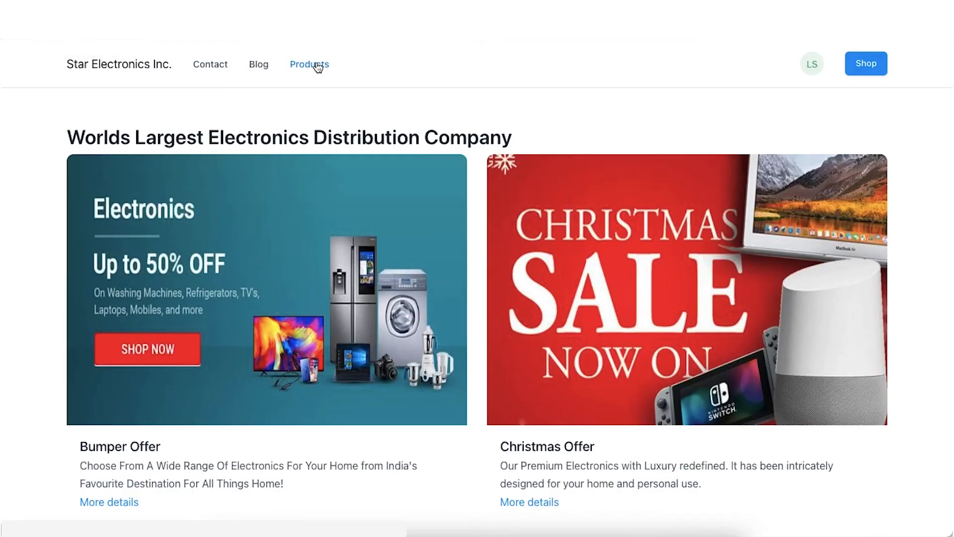
left_click(309, 63)
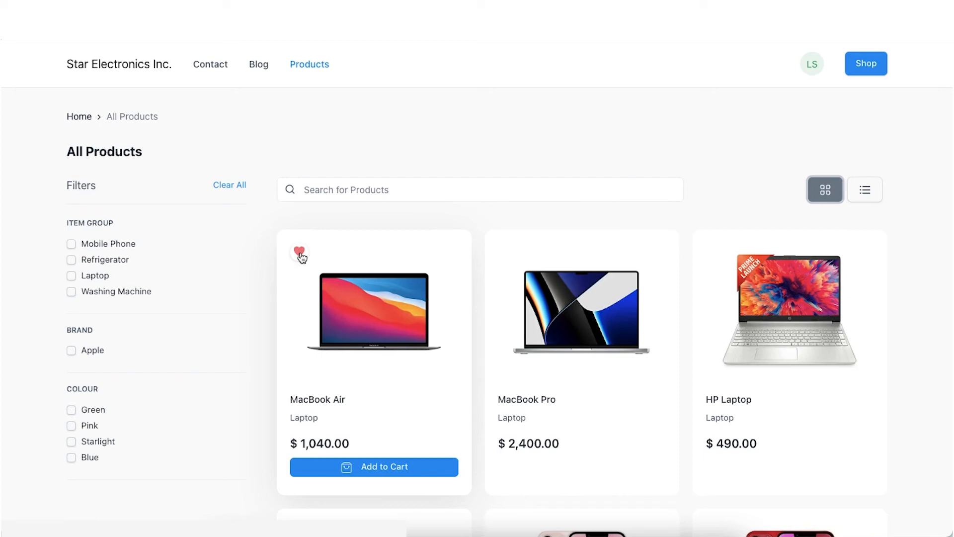
left_click(299, 252)
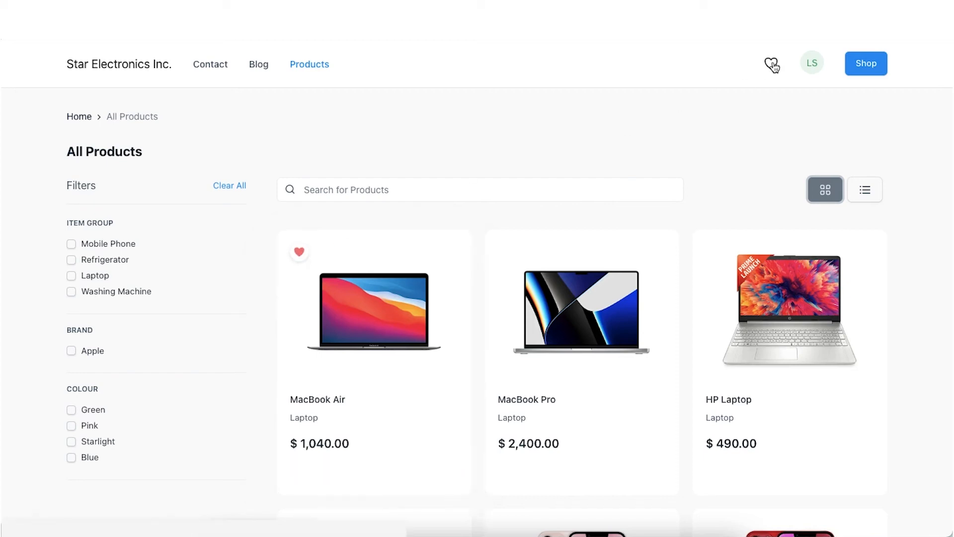
left_click(771, 63)
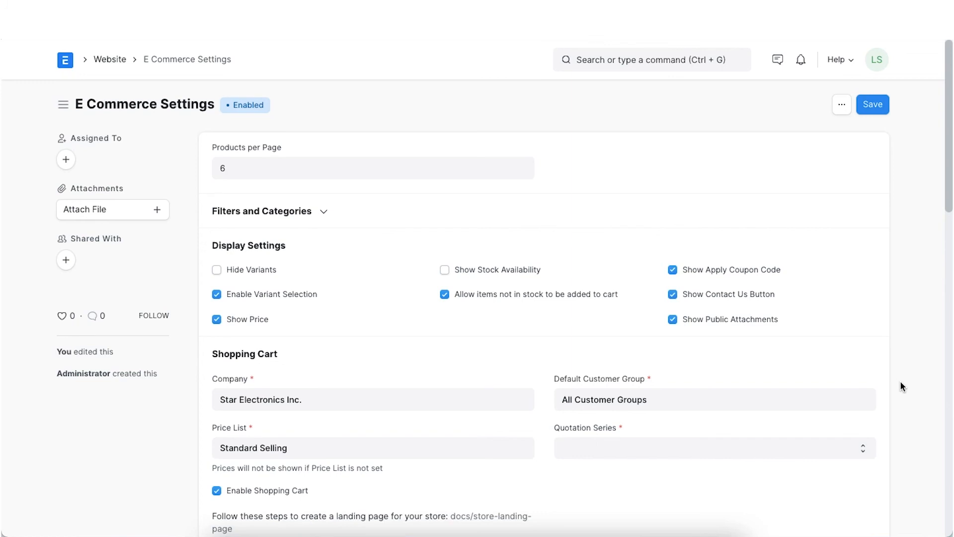
Step: Tick Enable Reviews and Ratings, then view the MacBook Air page's Customer Reviews
scroll("down", 3)
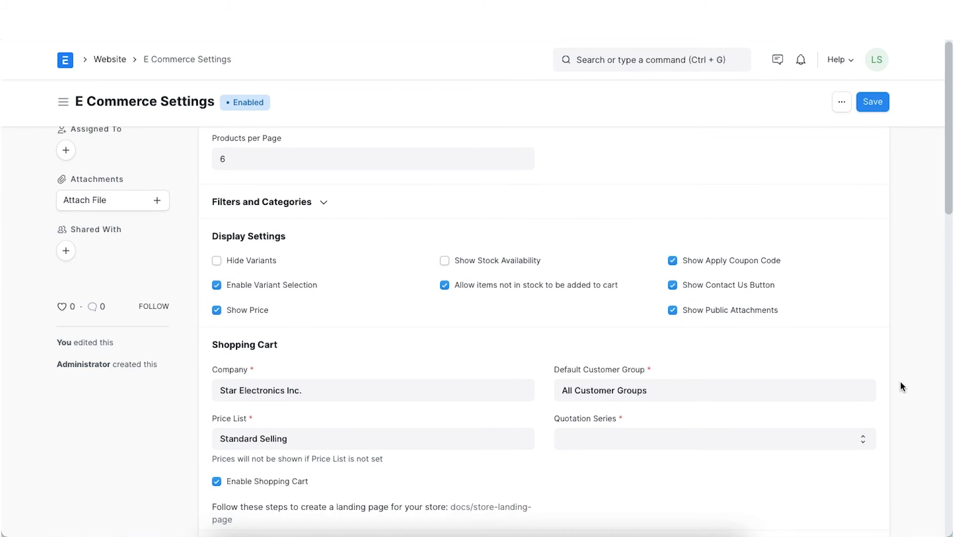
scroll("down", 3)
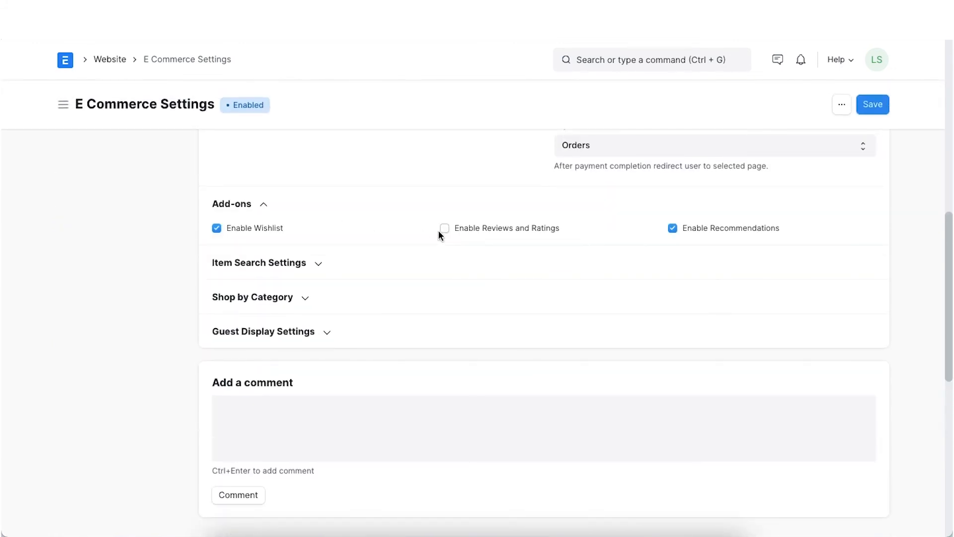
left_click(232, 203)
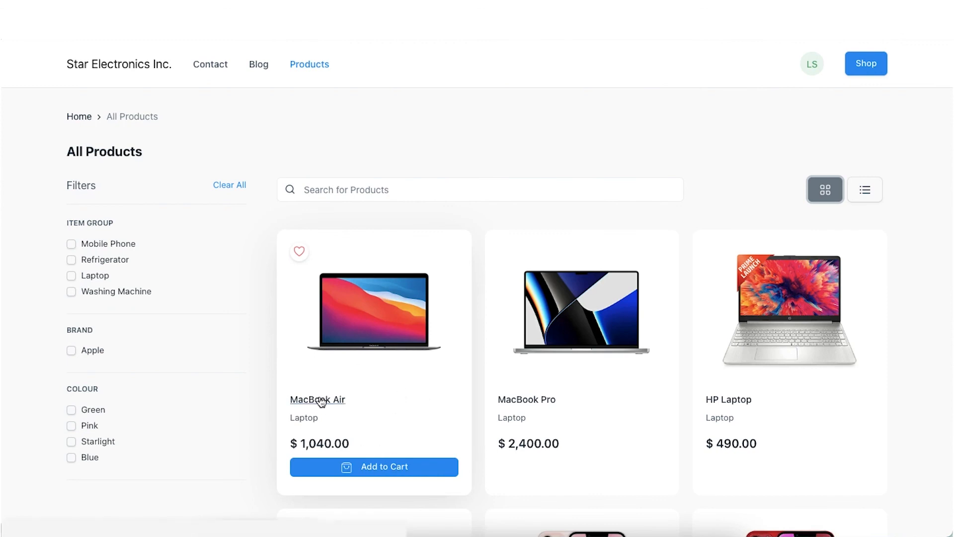
left_click(317, 400)
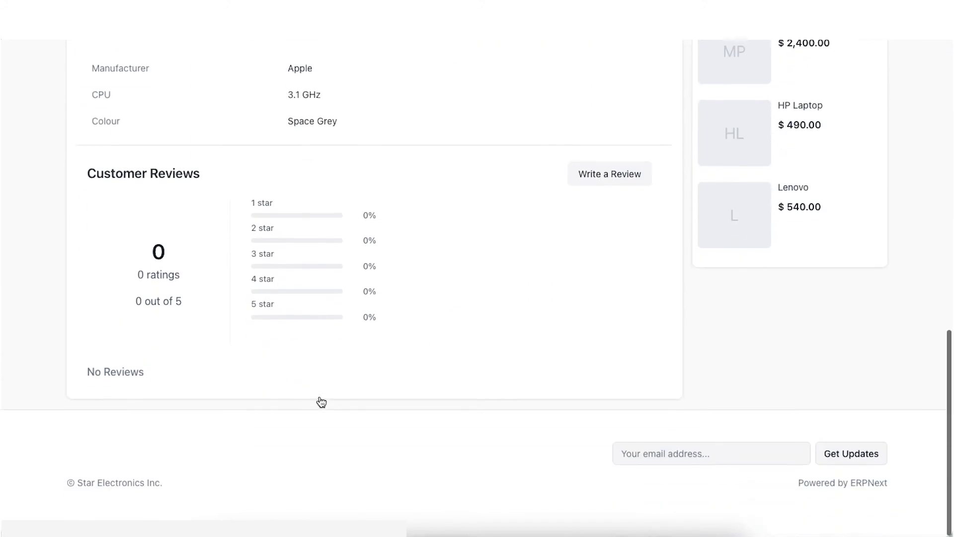